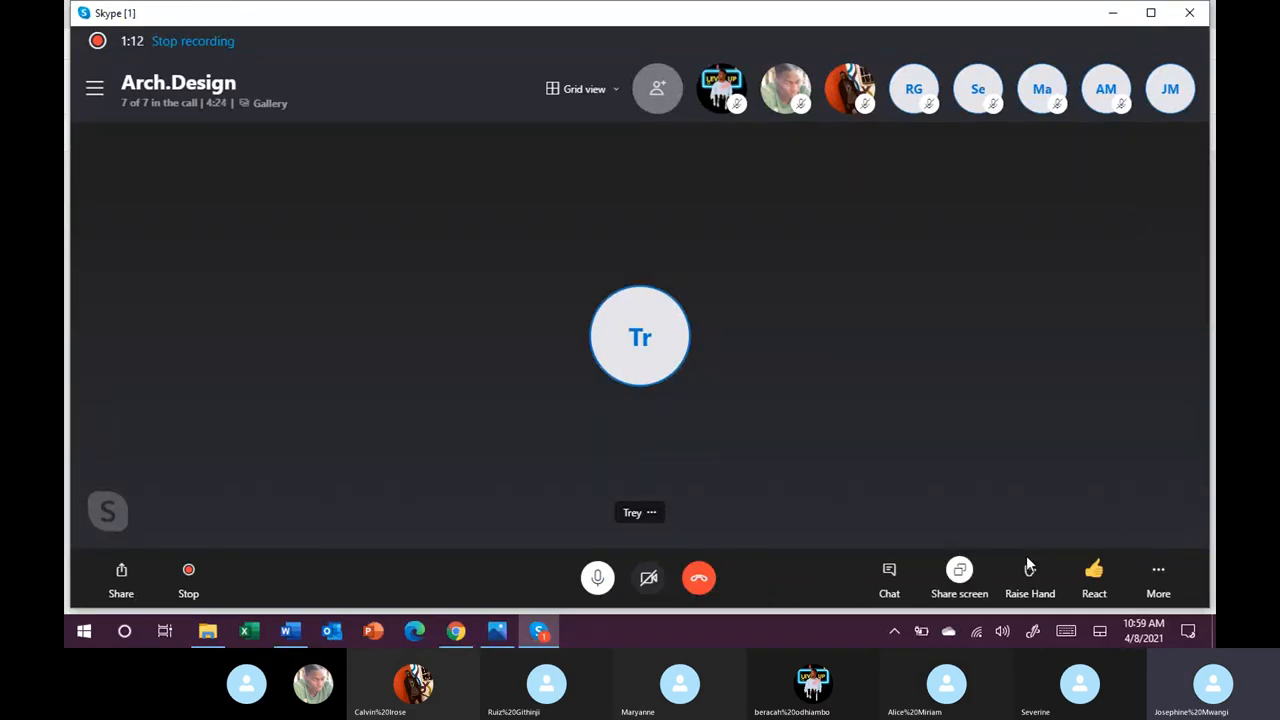
Bring the Chrome window with the shared Jamboard forward over the Skype call
{"action": "left_click", "coordinate": [960, 578]}
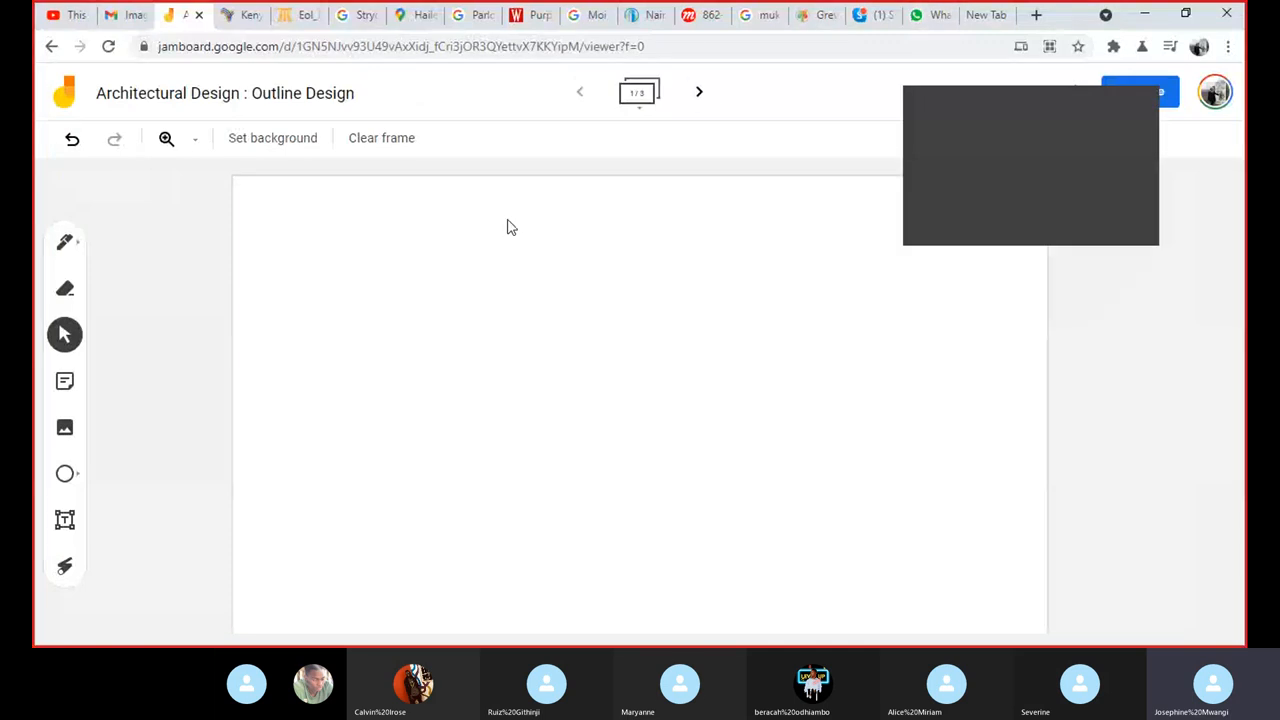
{"action": "mouse_move", "coordinate": [978, 110]}
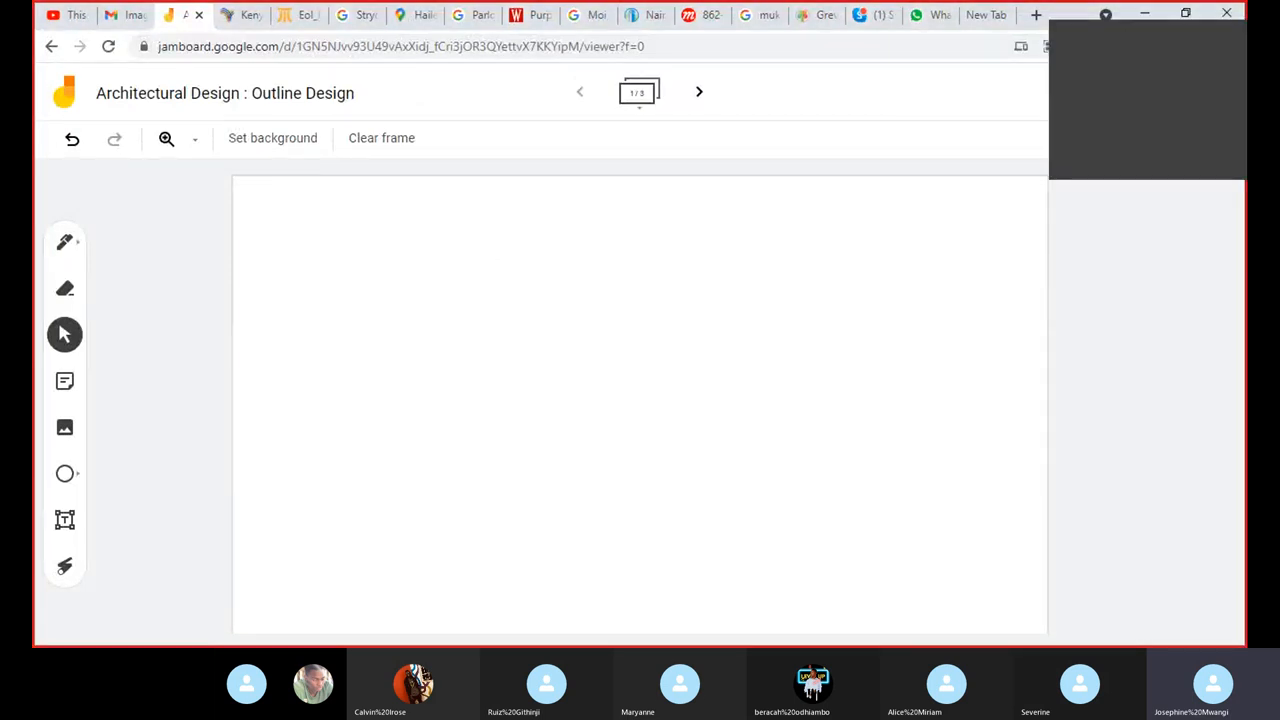
Choose the Pen tool for freehand drawing on the blank frame
{"action": "left_click", "coordinate": [64, 242]}
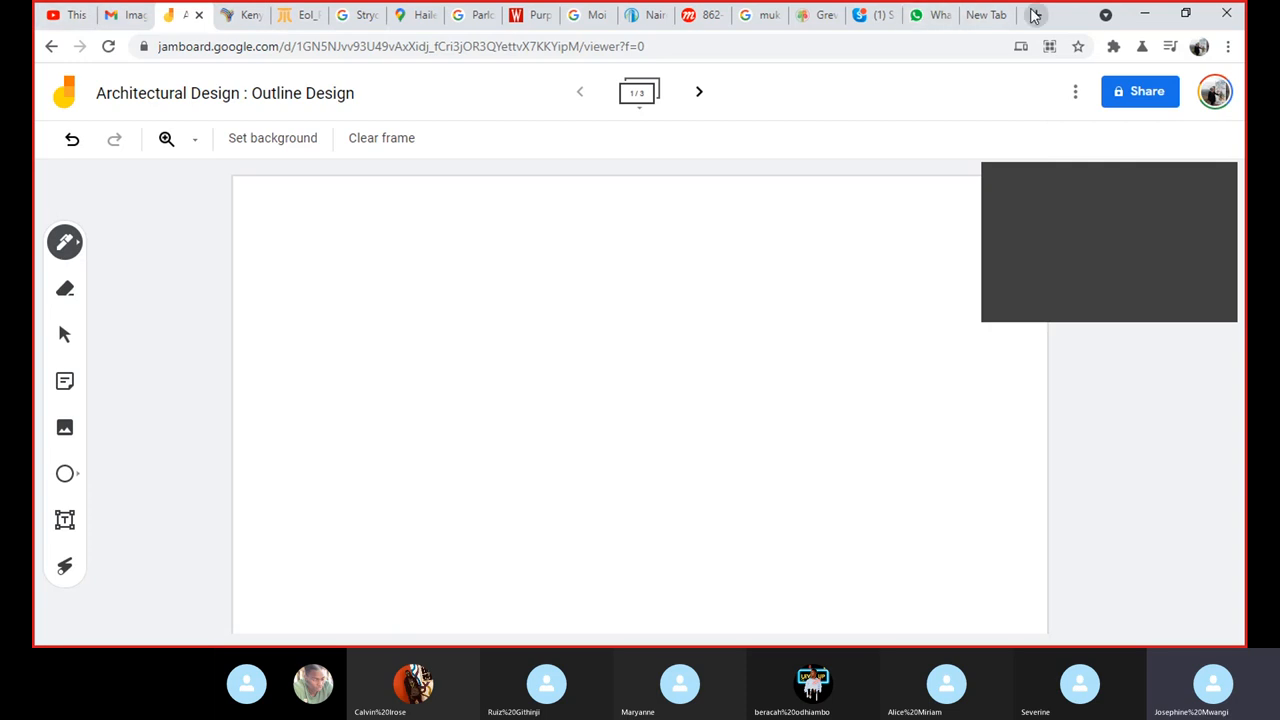
In a new tab, reach the NIT E-Learning portal and enter the Architectural Design course
{"action": "left_click", "coordinate": [1036, 16]}
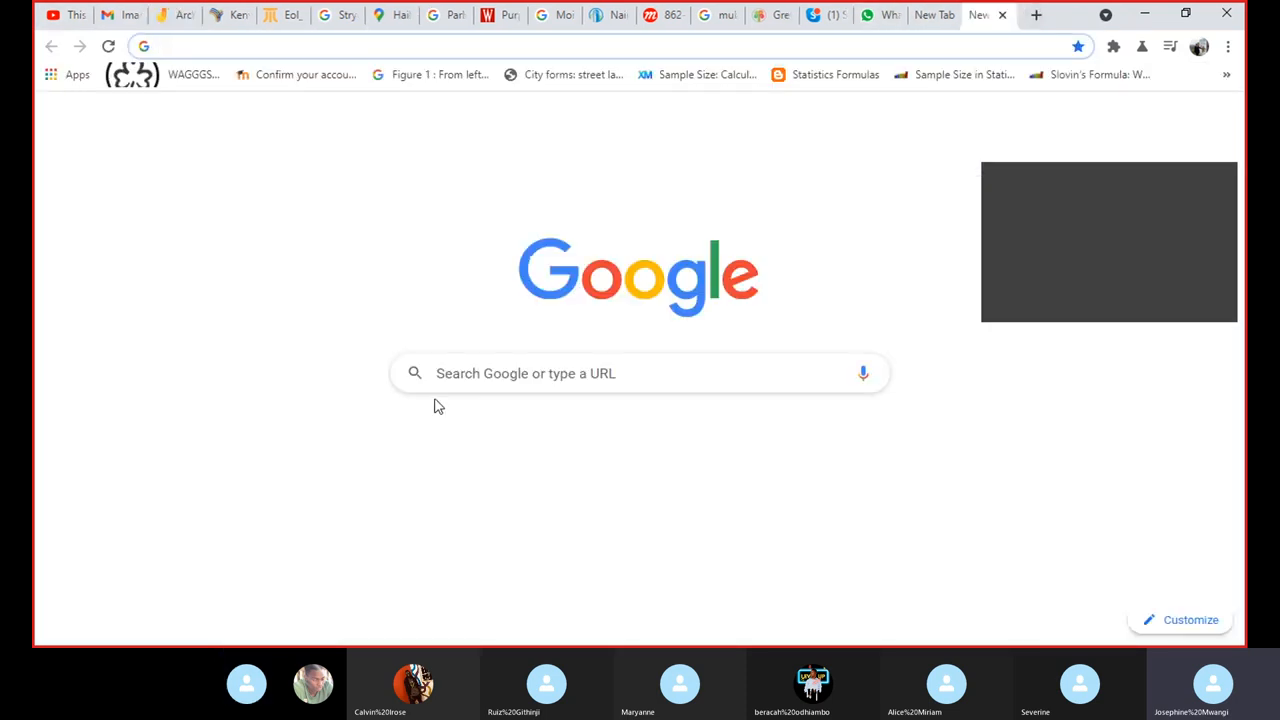
{"action": "left_click", "coordinate": [740, 544]}
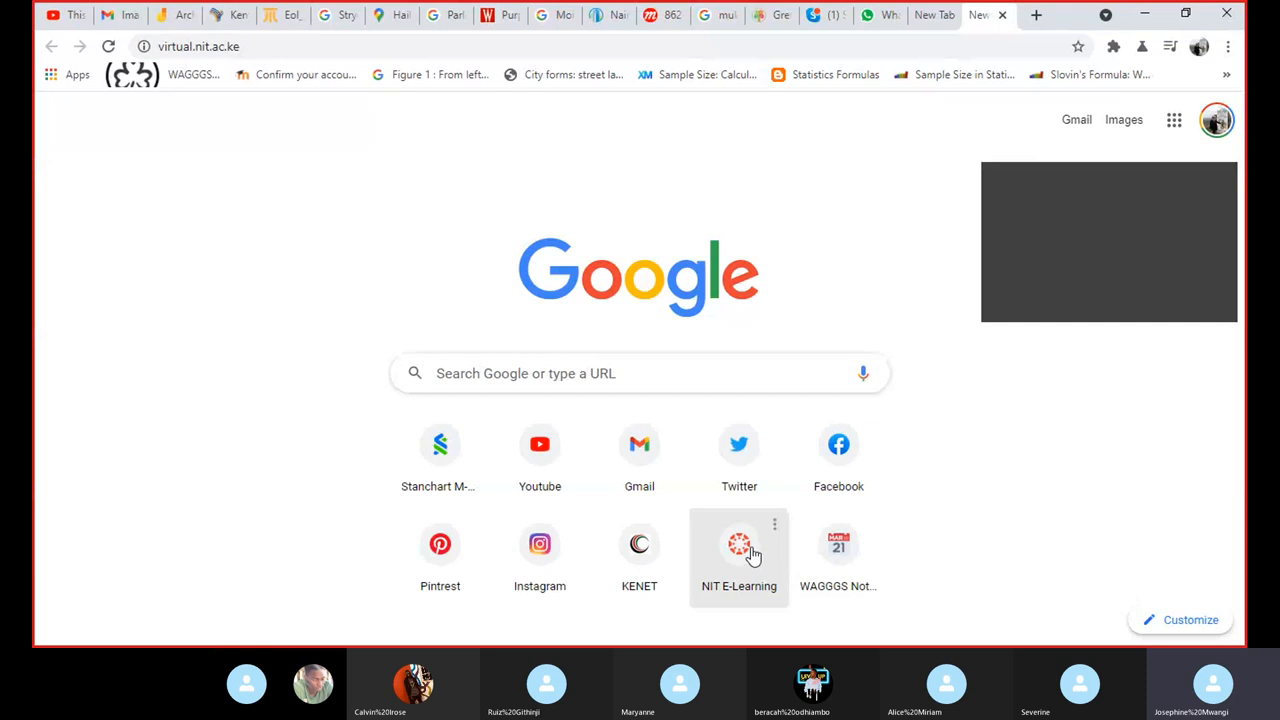
{"action": "left_click", "coordinate": [740, 544]}
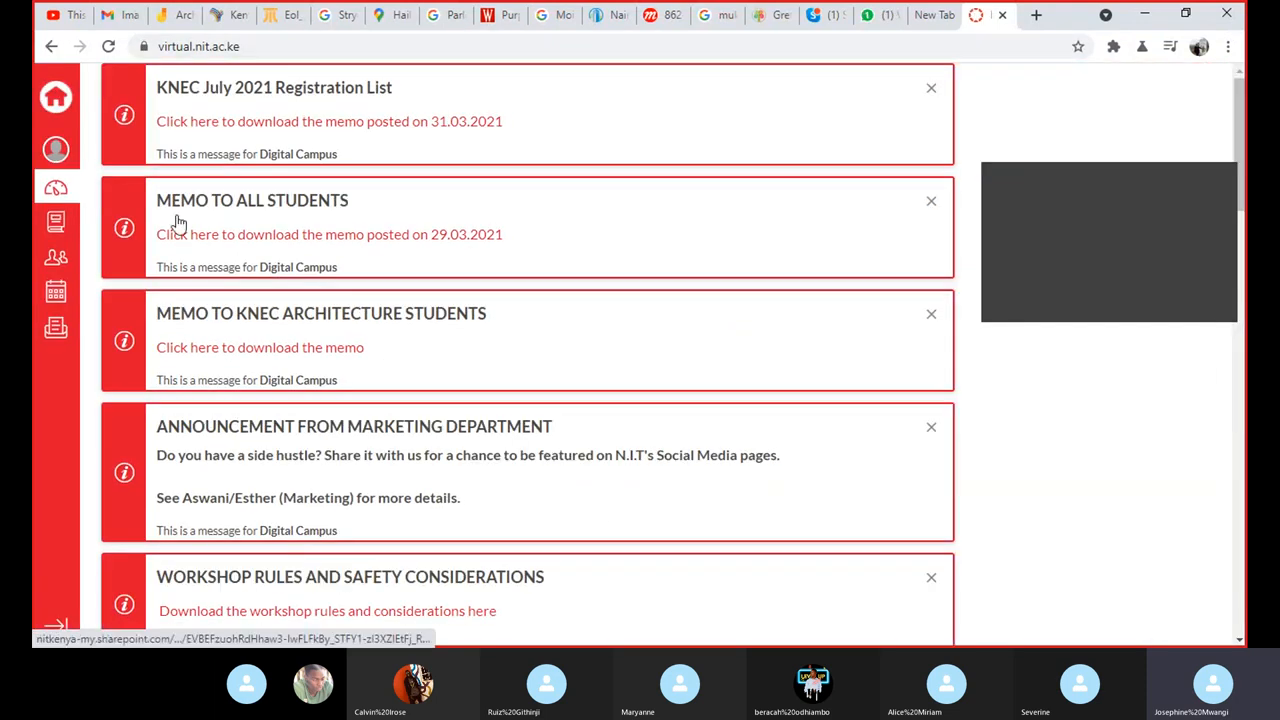
{"action": "left_click", "coordinate": [56, 220]}
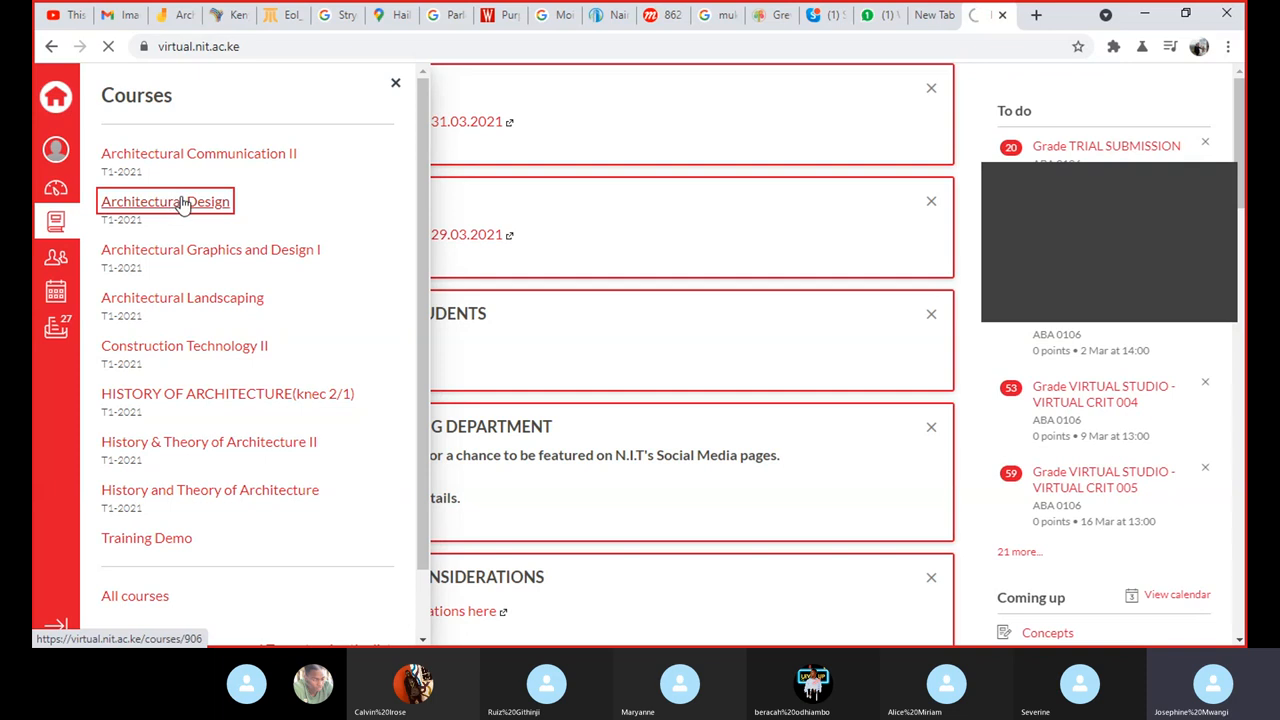
{"action": "left_click", "coordinate": [164, 200]}
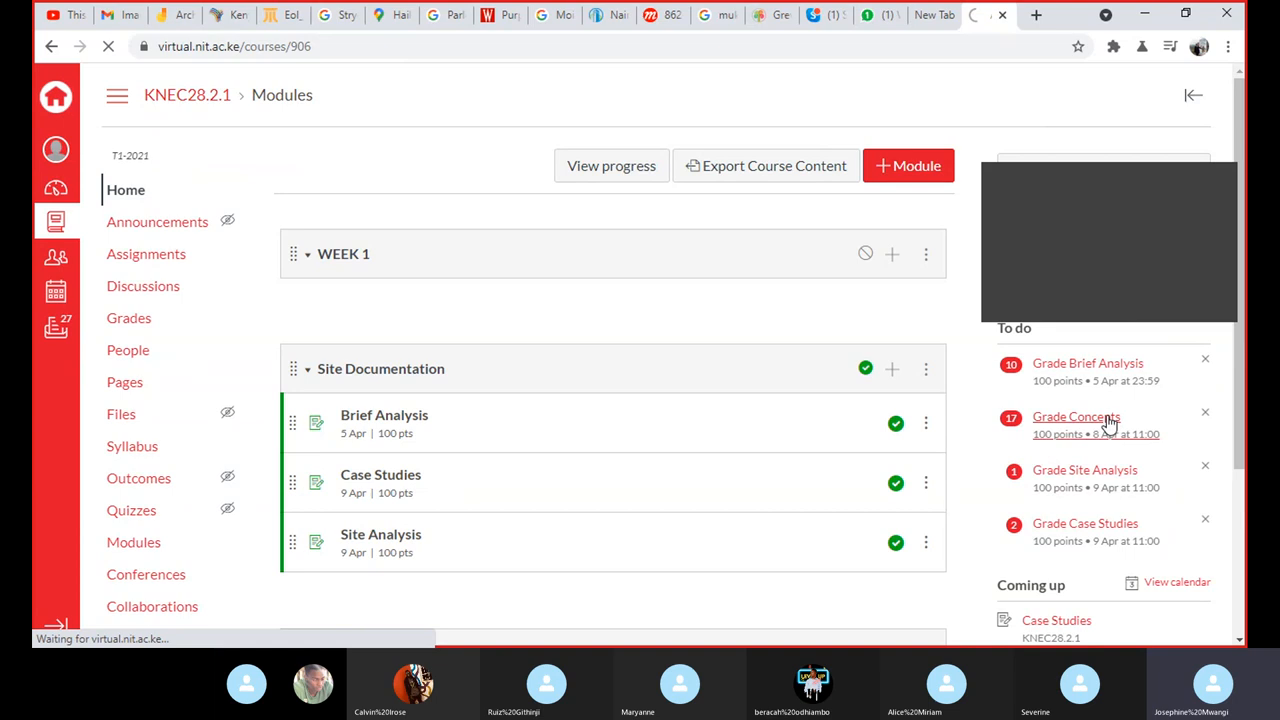
Start grading the Concepts assignment, then check the class WhatsApp chat
{"action": "left_click", "coordinate": [1076, 416]}
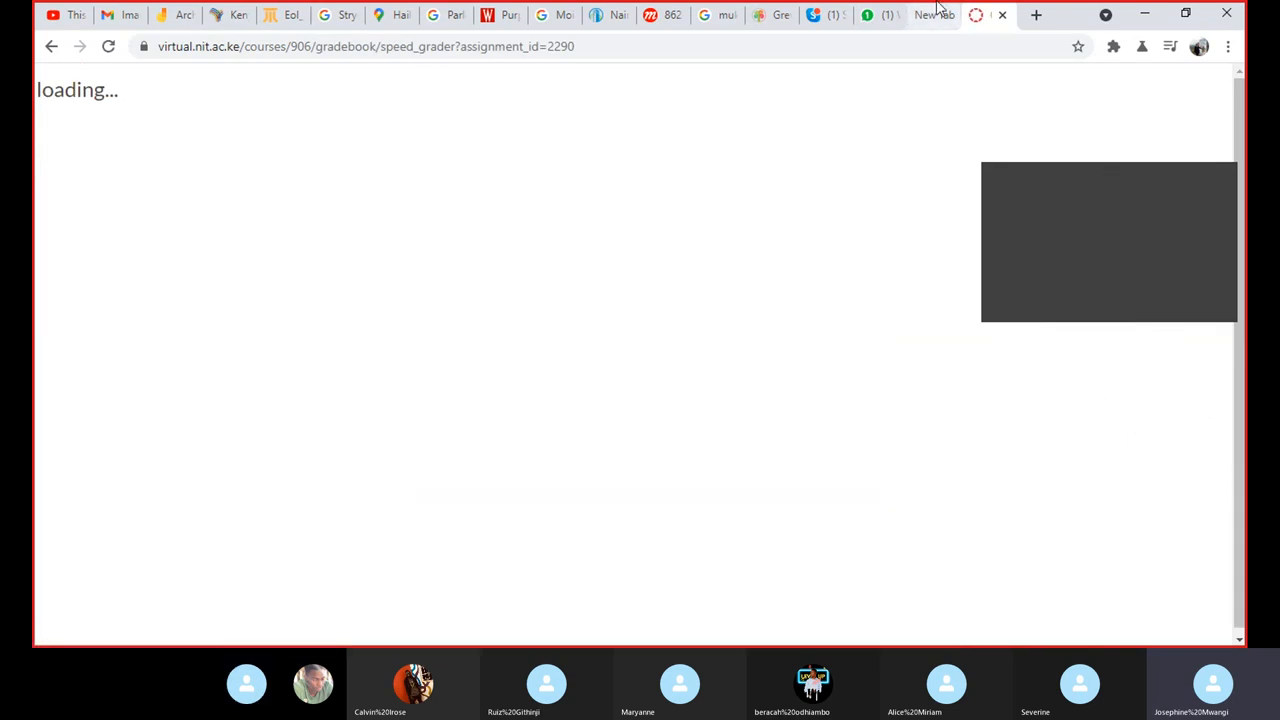
{"action": "left_click", "coordinate": [868, 14]}
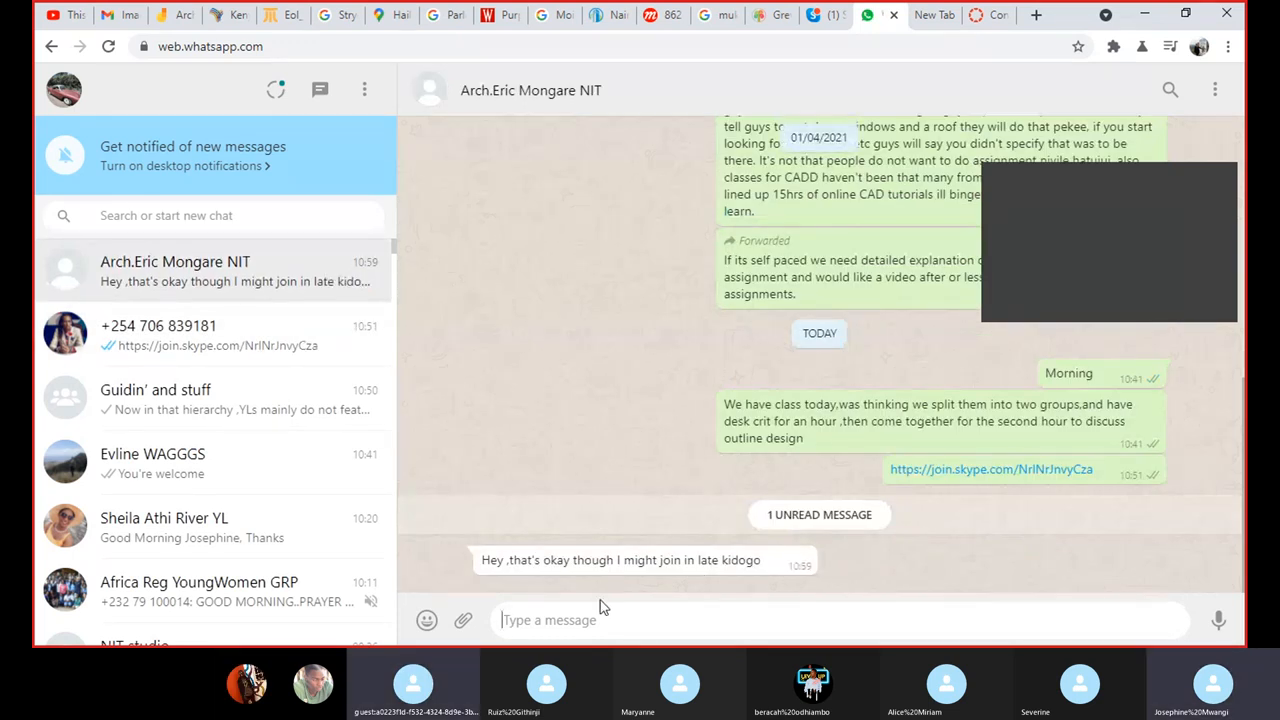
{"action": "mouse_move", "coordinate": [980, 14]}
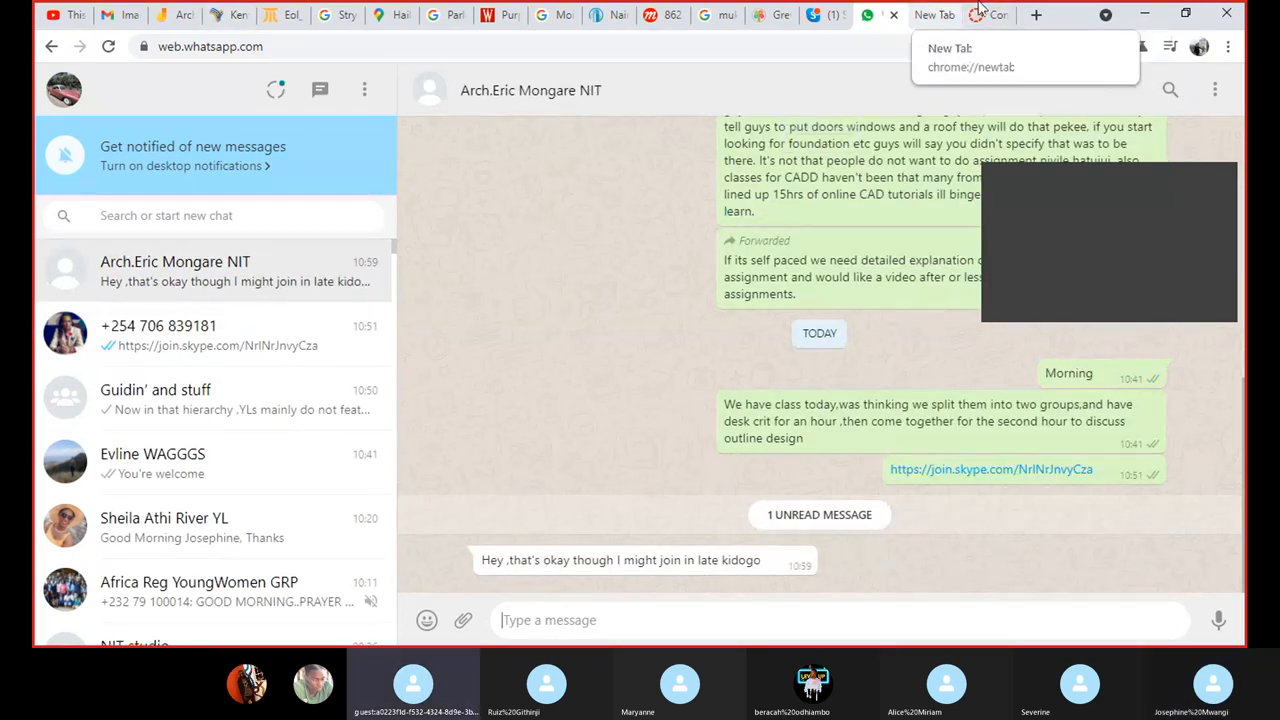
In SpeedGrader, pick another student's Concepts submission and download their bubble diagram PDF
{"action": "left_click", "coordinate": [984, 14]}
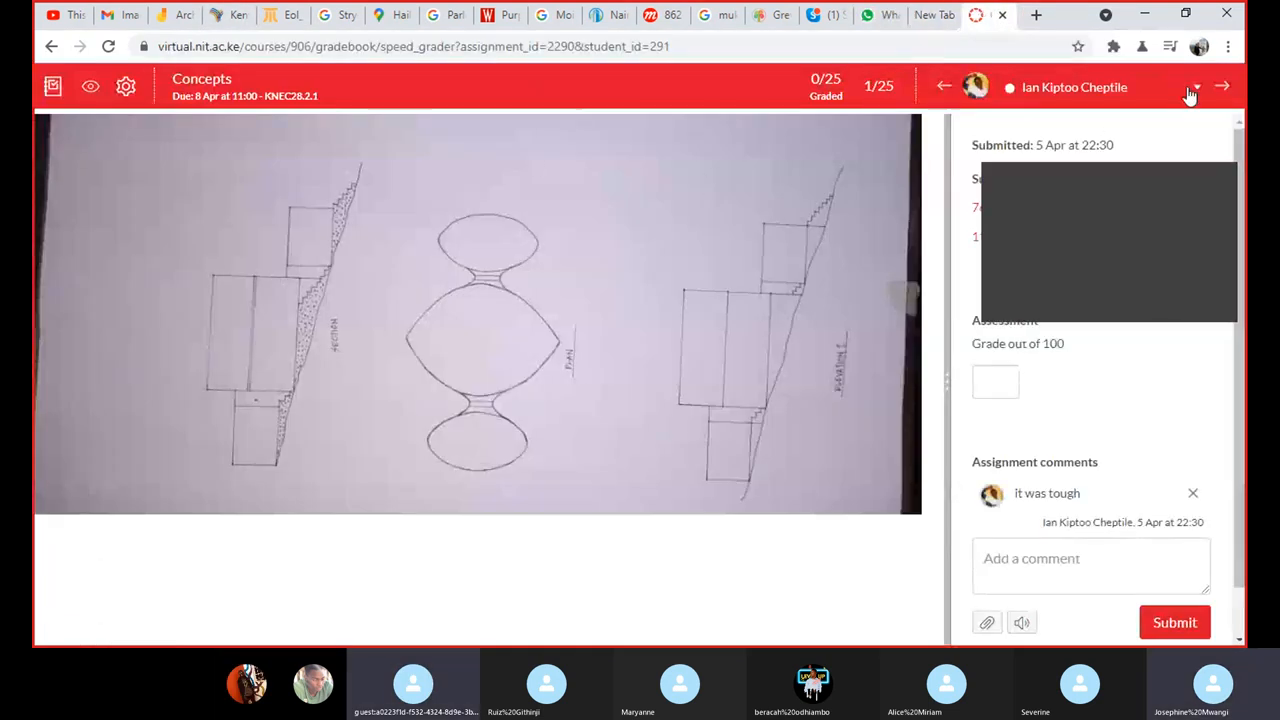
{"action": "left_click", "coordinate": [1196, 88]}
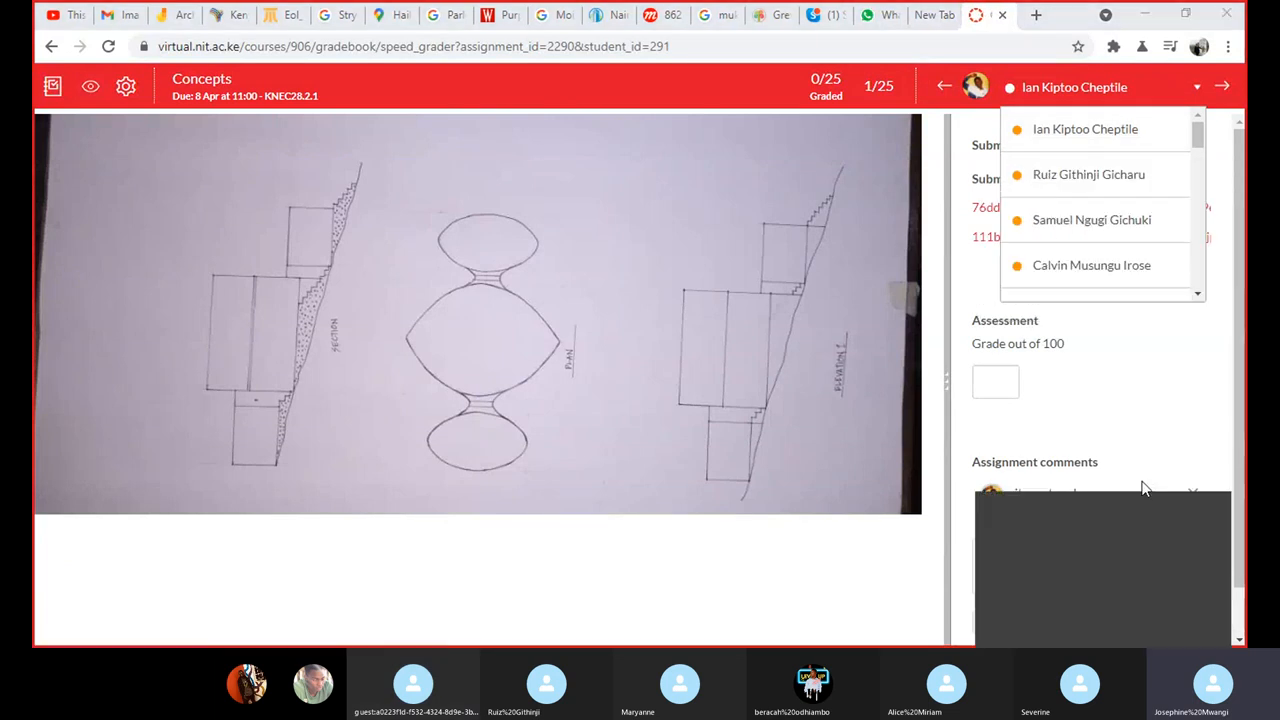
{"action": "scroll", "scroll_direction": "down", "scroll_amount": 3}
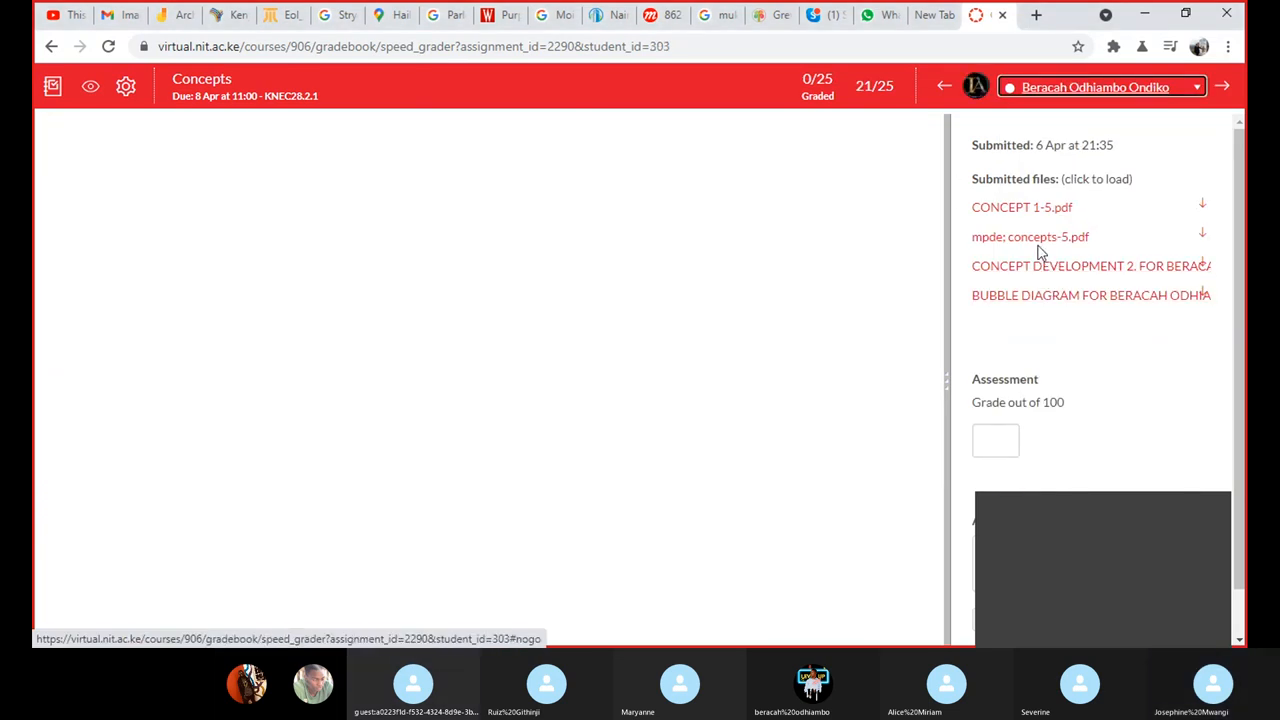
{"action": "left_click", "coordinate": [1090, 296]}
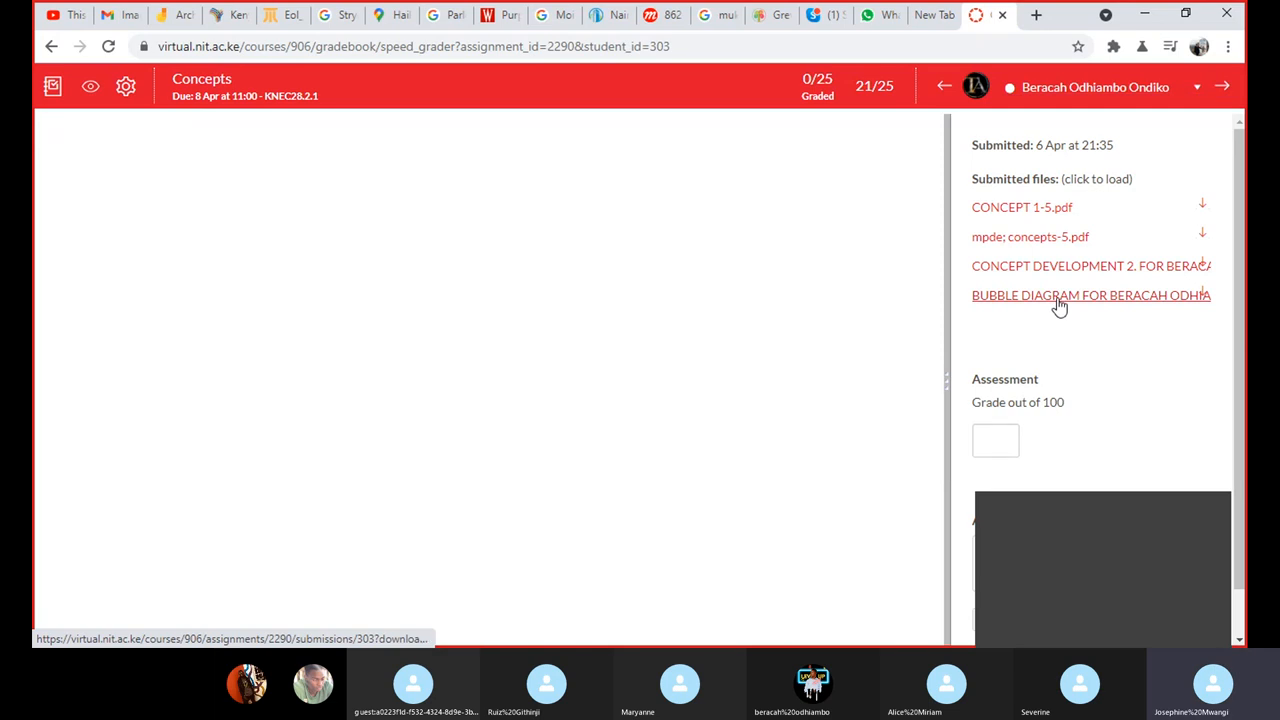
{"action": "mouse_move", "coordinate": [1058, 300]}
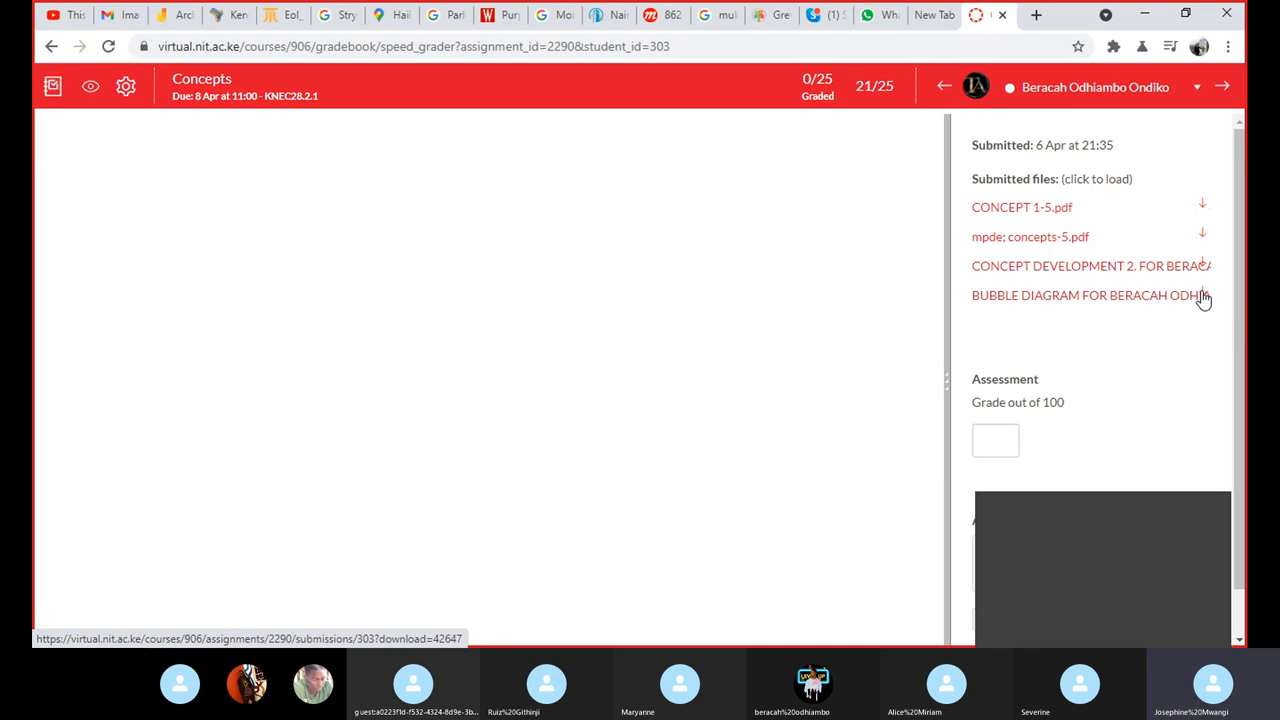
{"action": "left_click", "coordinate": [1084, 296]}
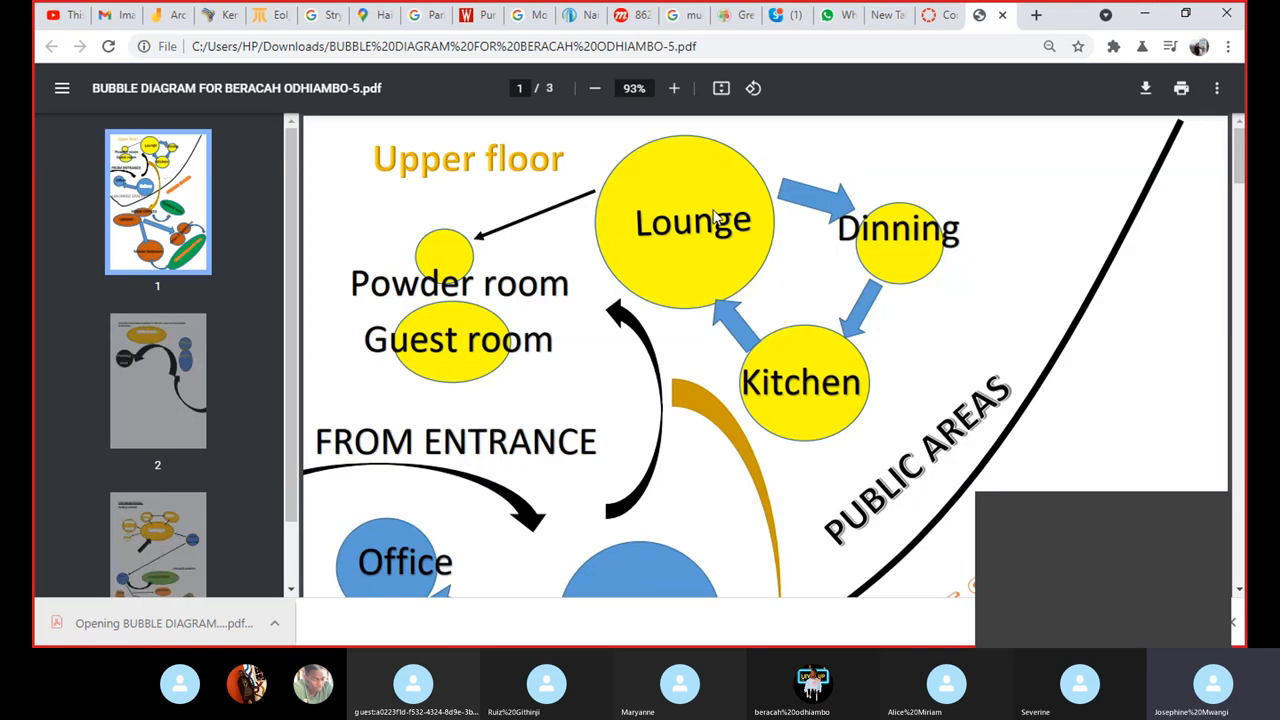
Scroll through the student's bubble diagram PDF from upper floor to library spaces
{"action": "scroll", "scroll_direction": "down", "scroll_amount": 3}
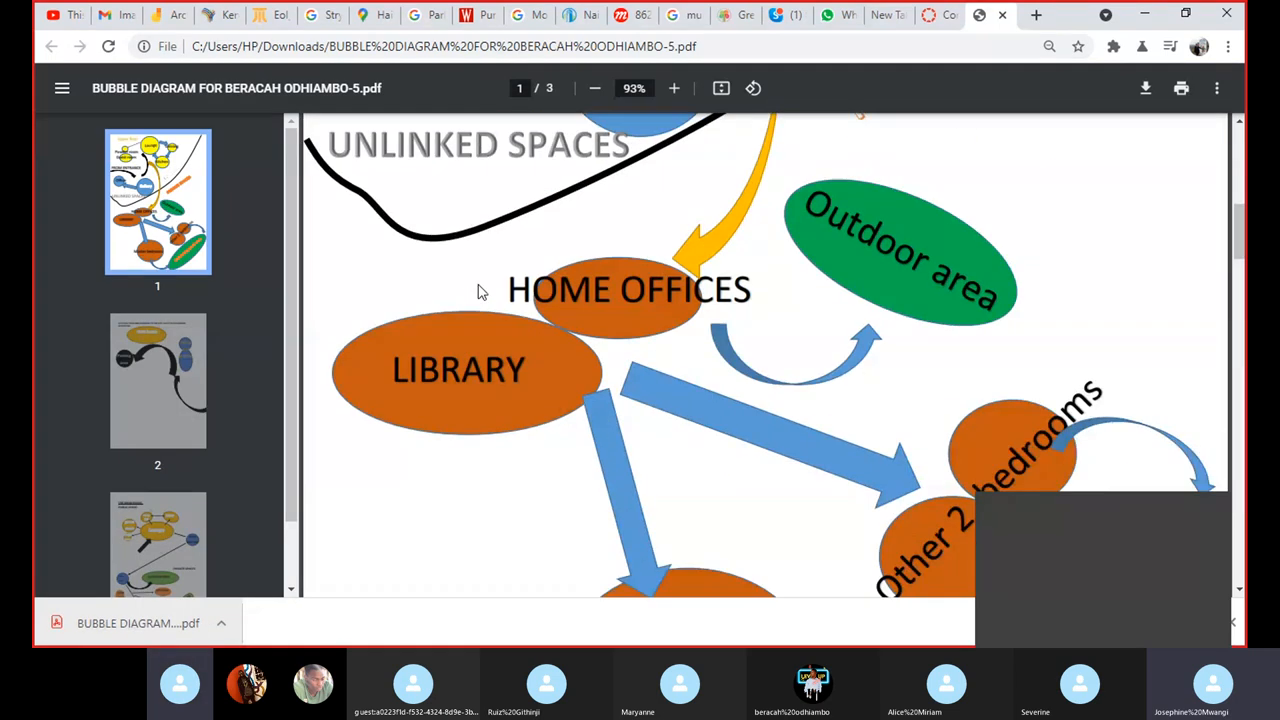
{"action": "scroll", "scroll_direction": "down", "scroll_amount": 3}
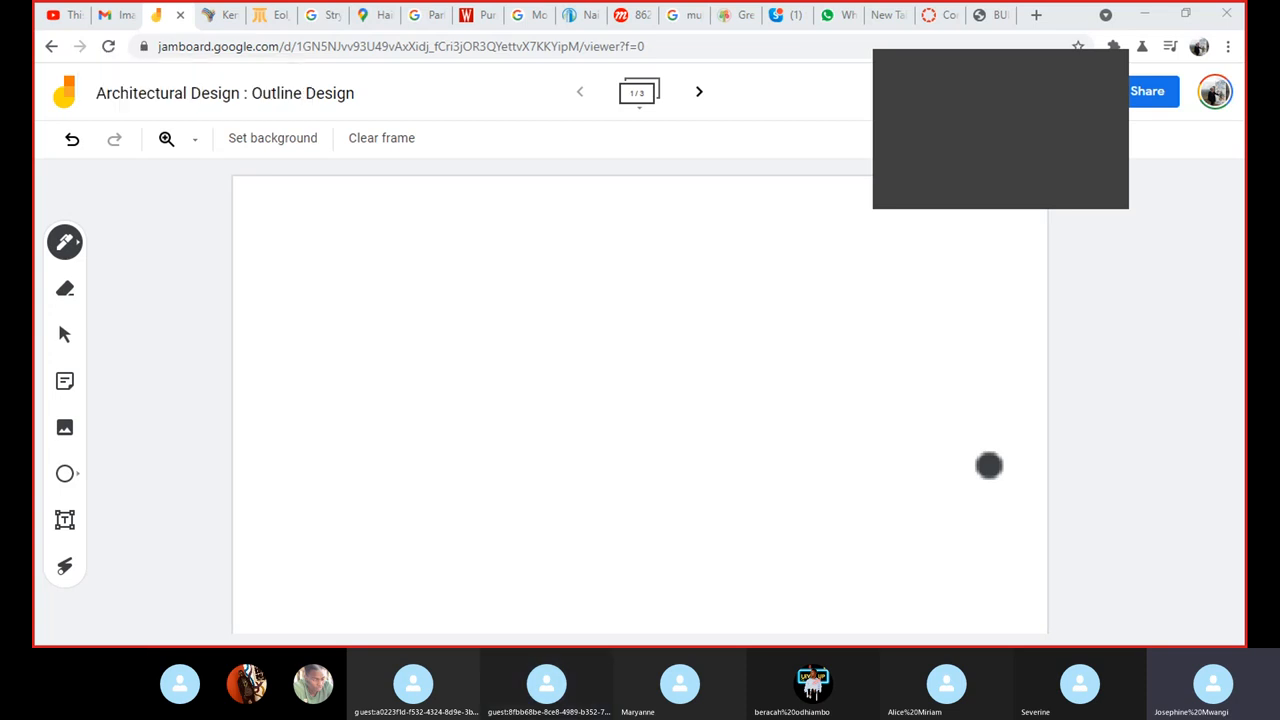
Set the pen to red, try the first title letters, then clear the frame again
{"action": "left_click", "coordinate": [64, 242]}
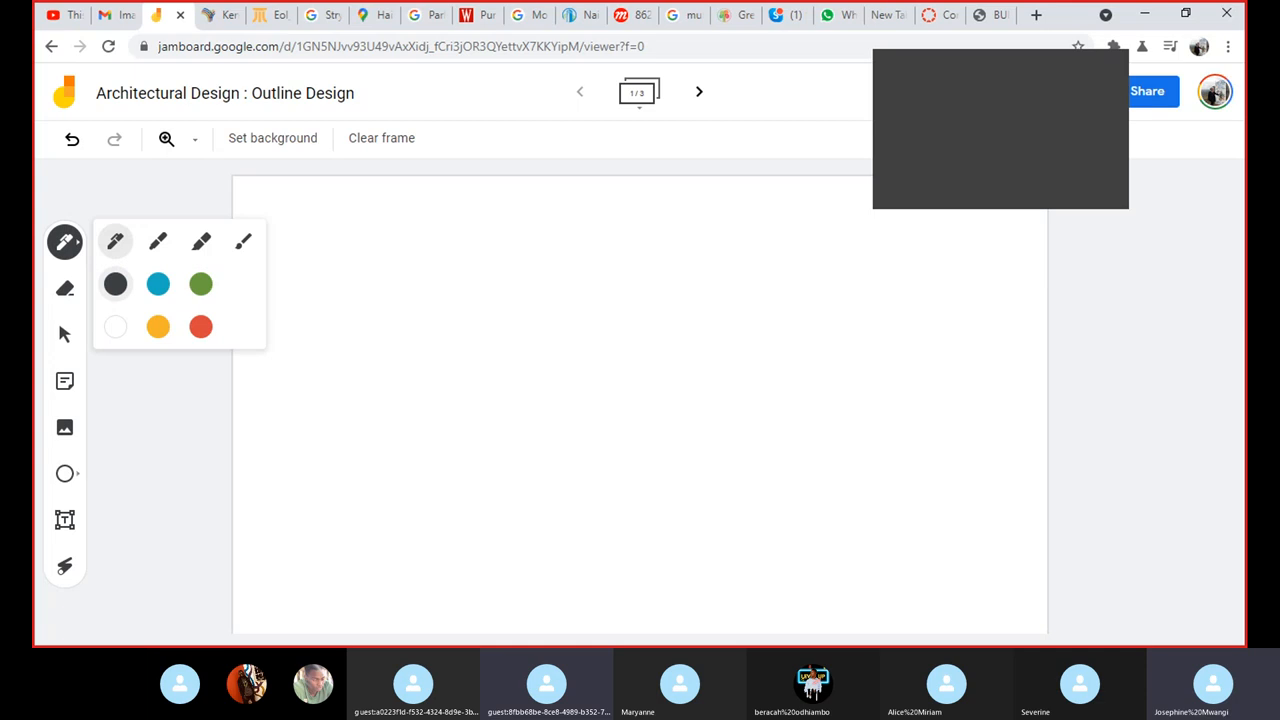
{"action": "left_click", "coordinate": [200, 326]}
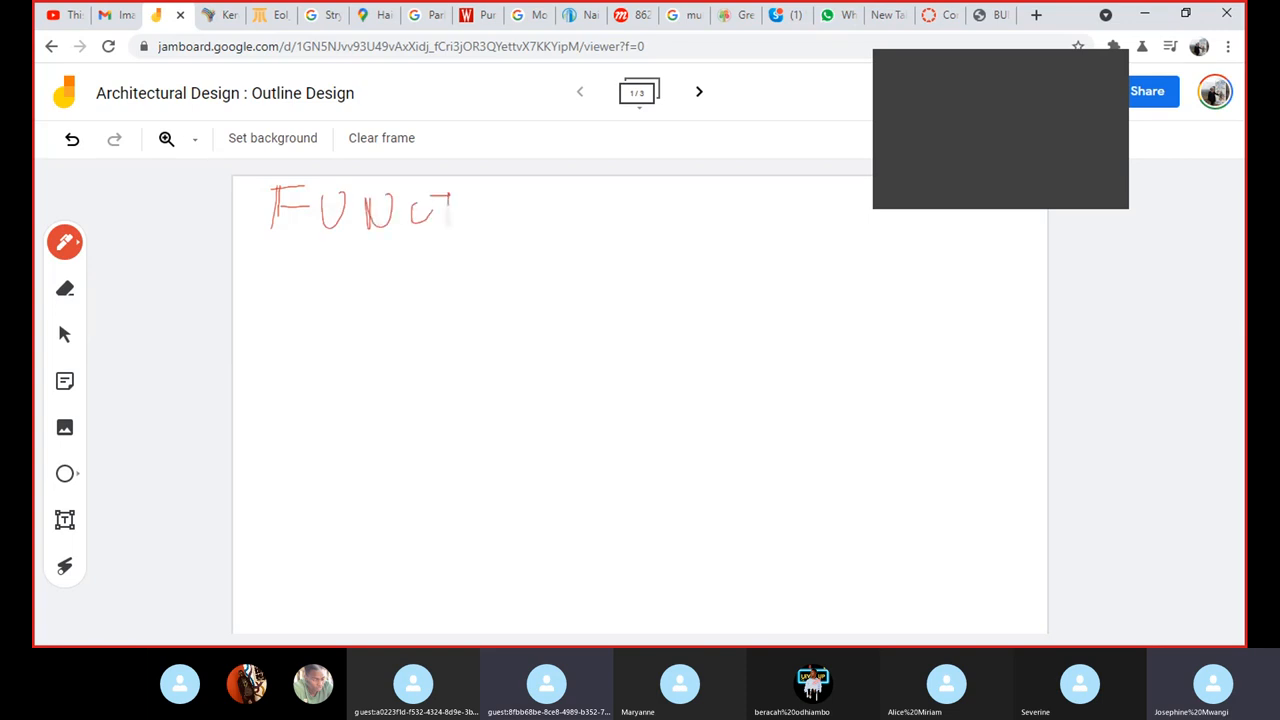
{"action": "left_click_drag", "start_coordinate": [456, 210], "coordinate": [500, 216]}
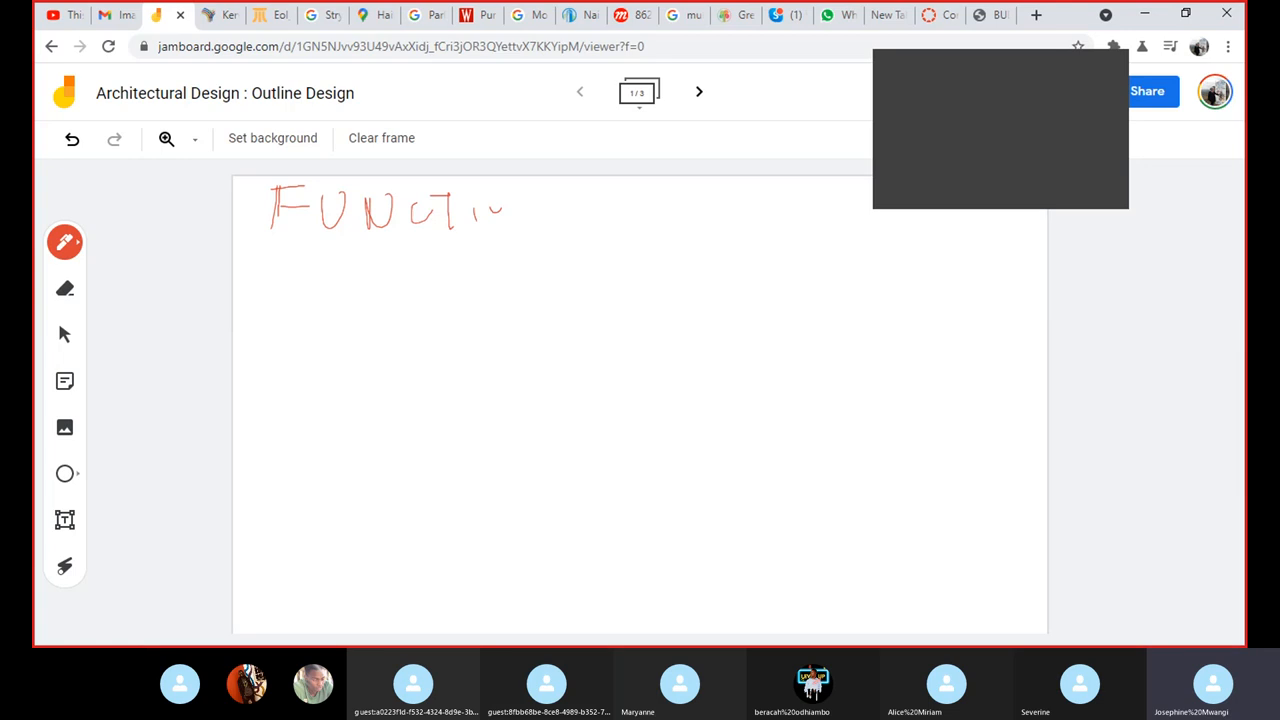
{"action": "left_click", "coordinate": [64, 288]}
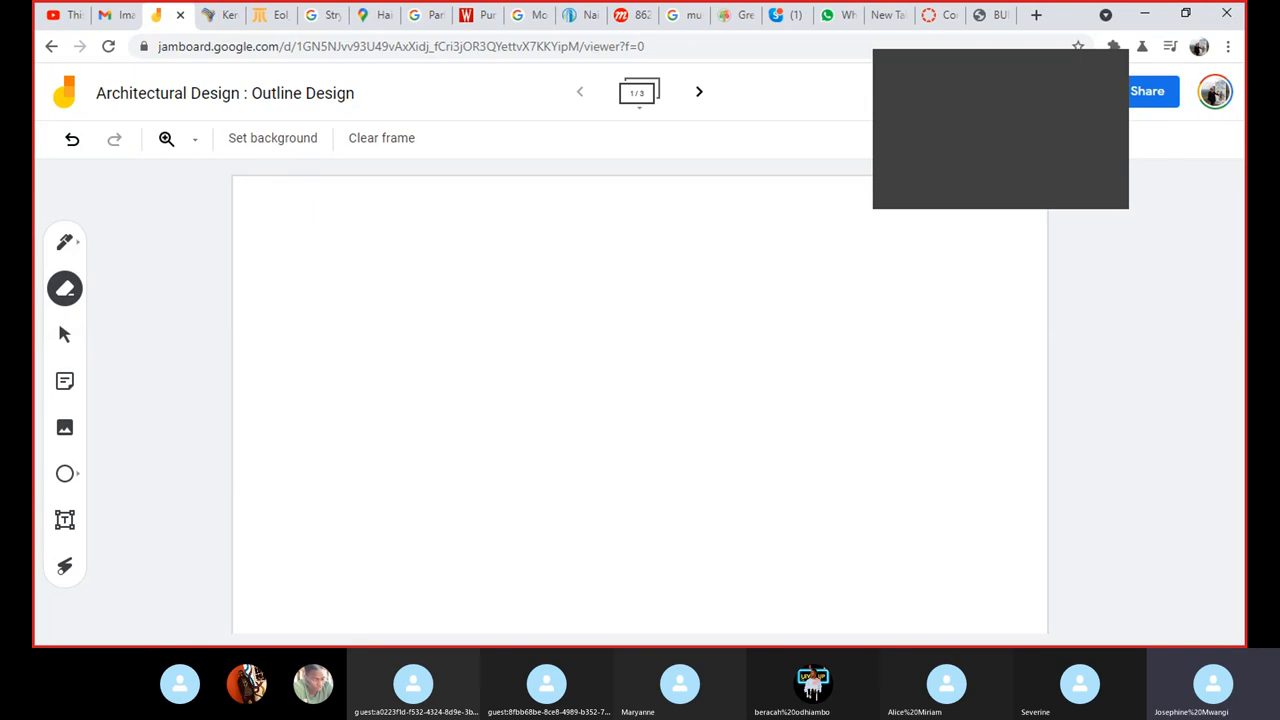
{"action": "left_click", "coordinate": [64, 240]}
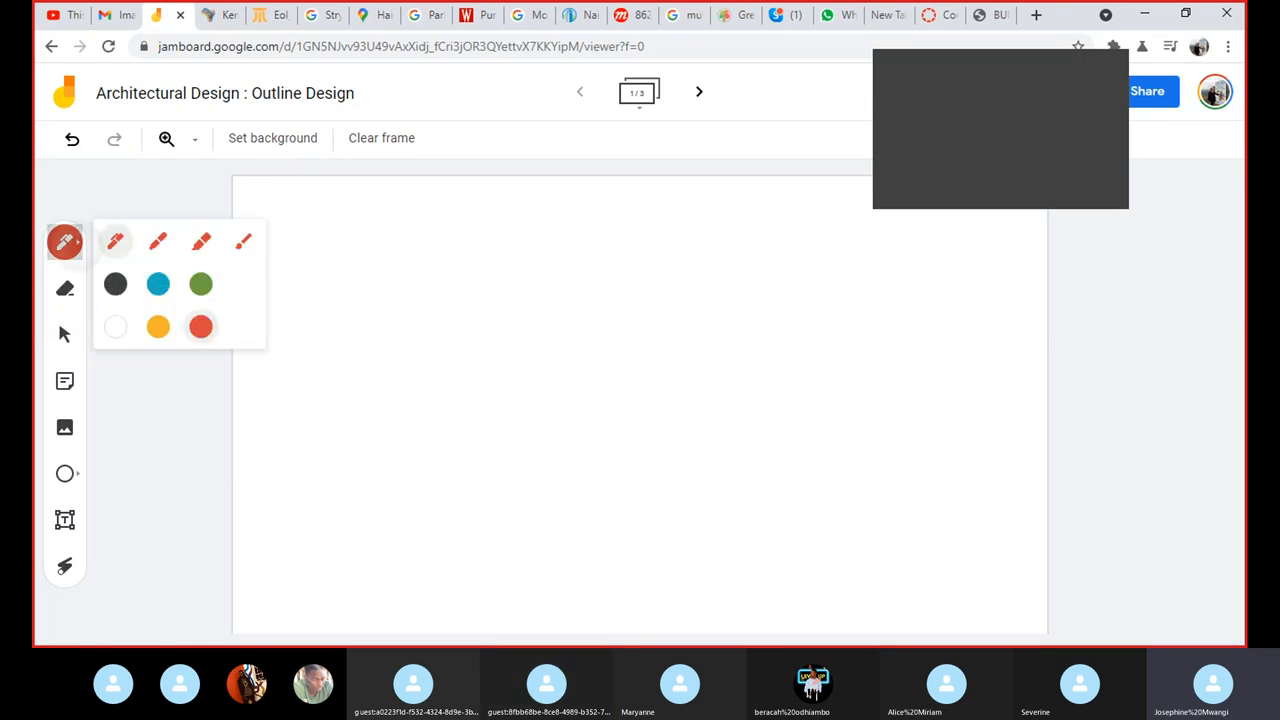
Handwrite 'FUNCTIONAL RELATIONSHIPS' in black marker across the top of the frame
{"action": "left_click", "coordinate": [156, 240]}
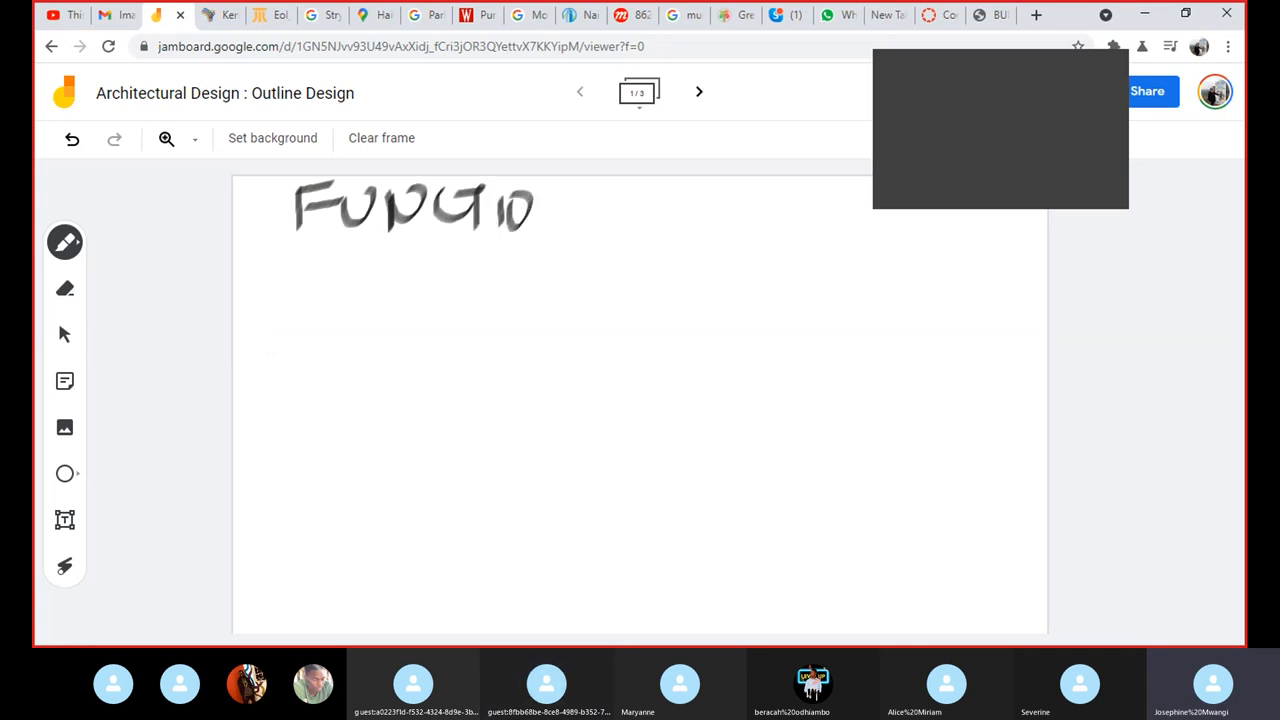
{"action": "left_click_drag", "start_coordinate": [540, 210], "coordinate": [670, 216]}
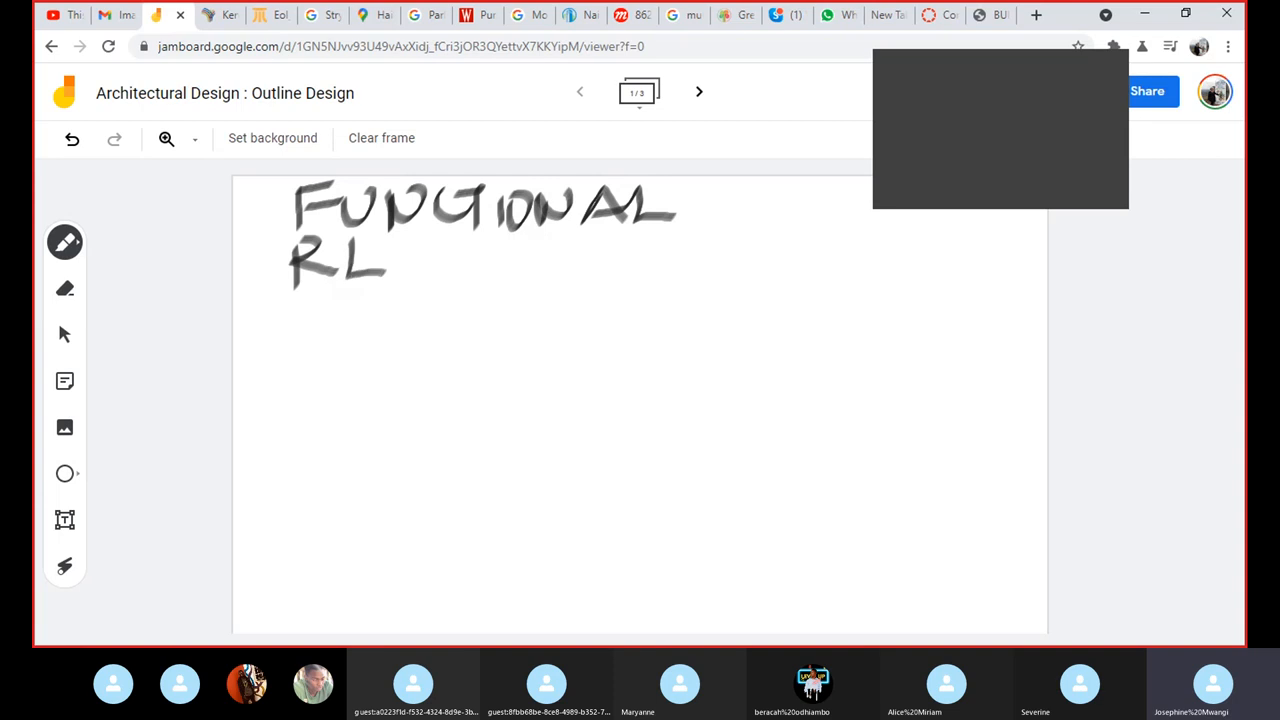
{"action": "left_click_drag", "start_coordinate": [390, 264], "coordinate": [510, 250]}
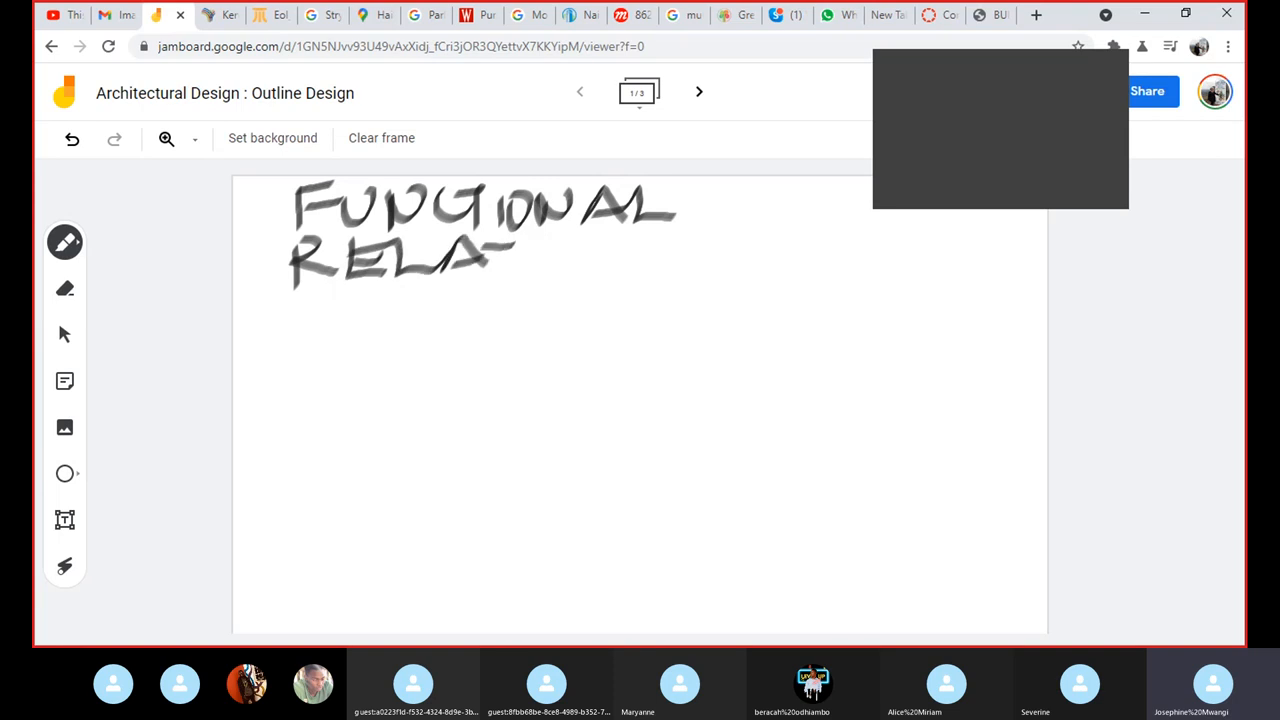
{"action": "left_click_drag", "start_coordinate": [490, 260], "coordinate": [630, 256]}
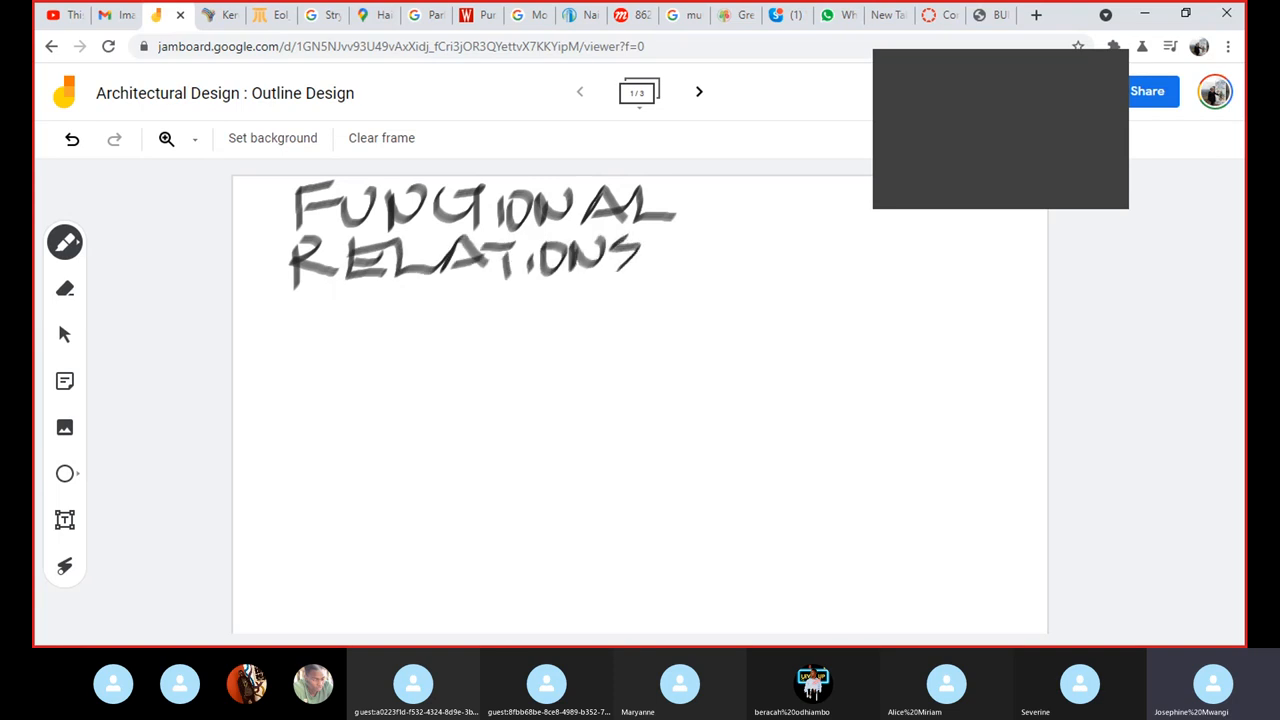
{"action": "left_click_drag", "start_coordinate": [650, 250], "coordinate": [750, 250]}
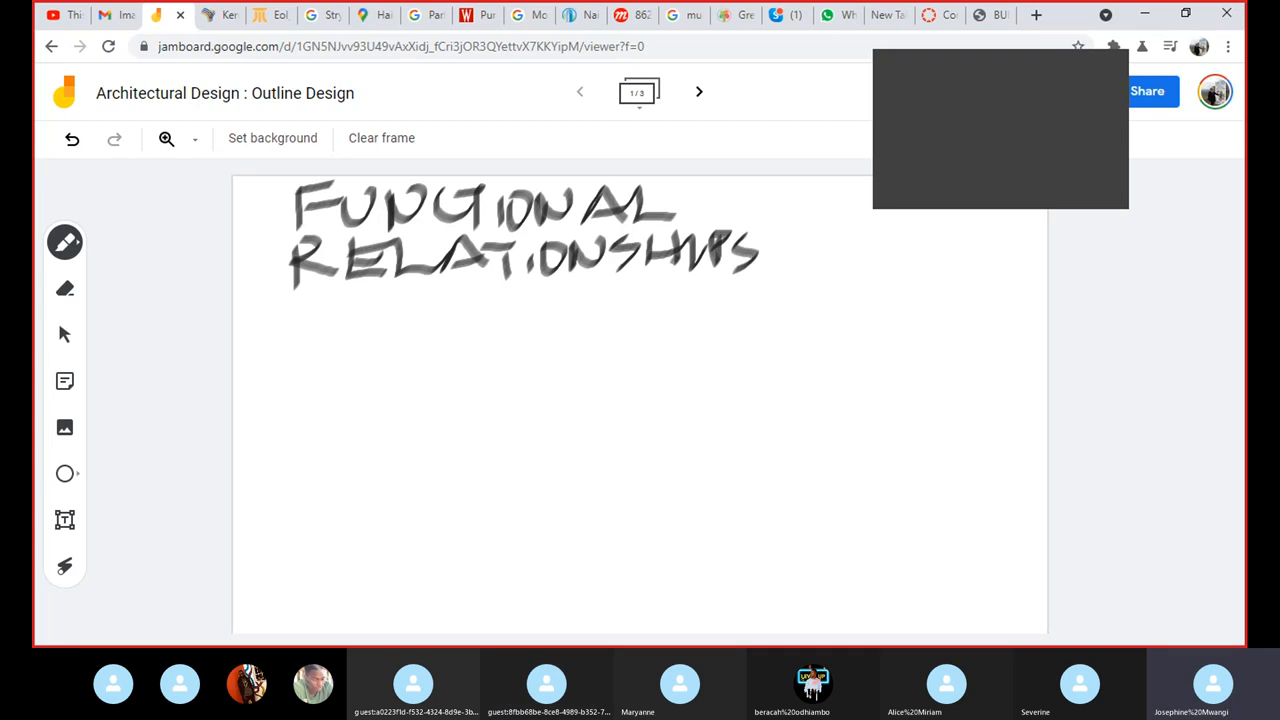
{"action": "left_click", "coordinate": [64, 242]}
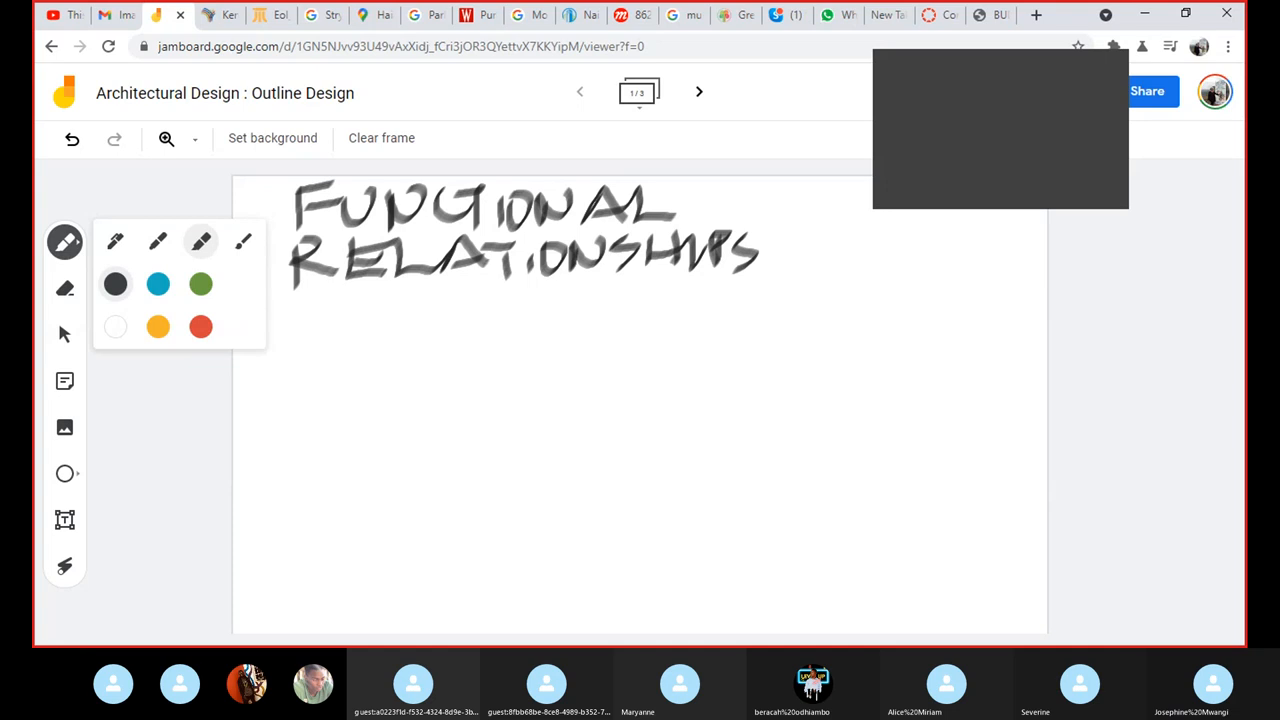
Draw two long parallel green diagonal lines across the frame
{"action": "left_click", "coordinate": [200, 284]}
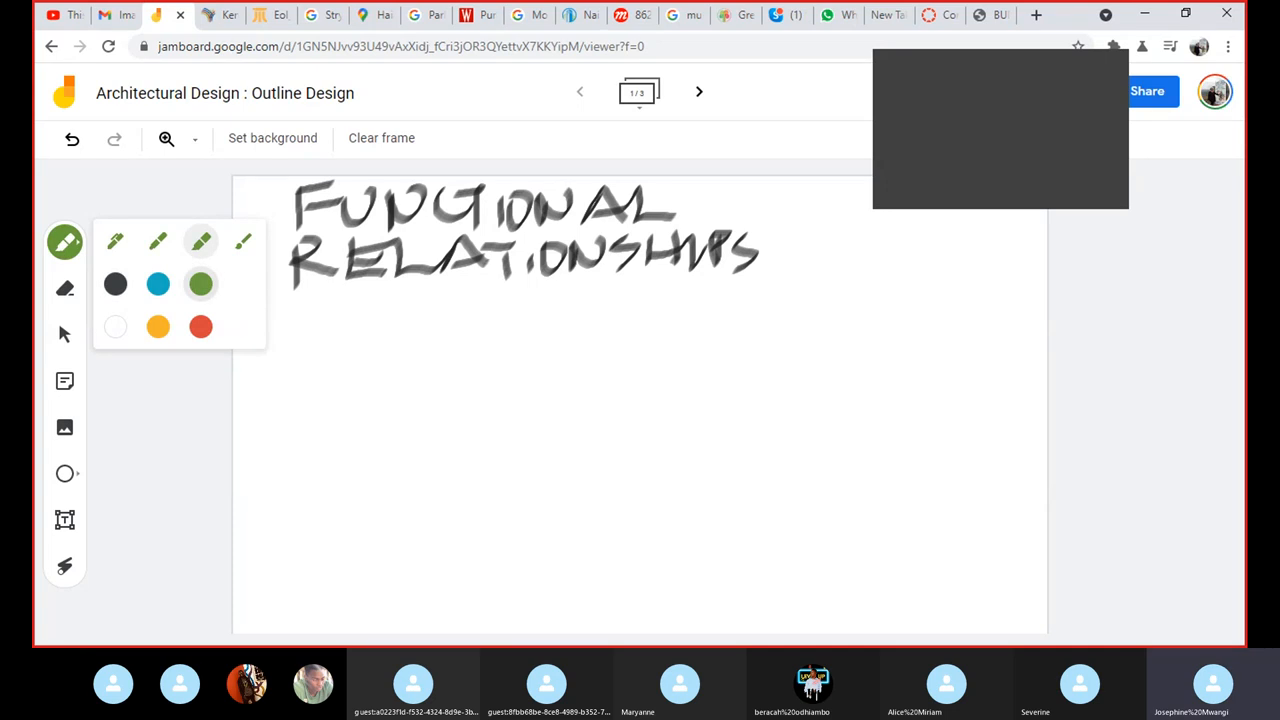
{"action": "left_click_drag", "start_coordinate": [364, 584], "coordinate": [616, 420]}
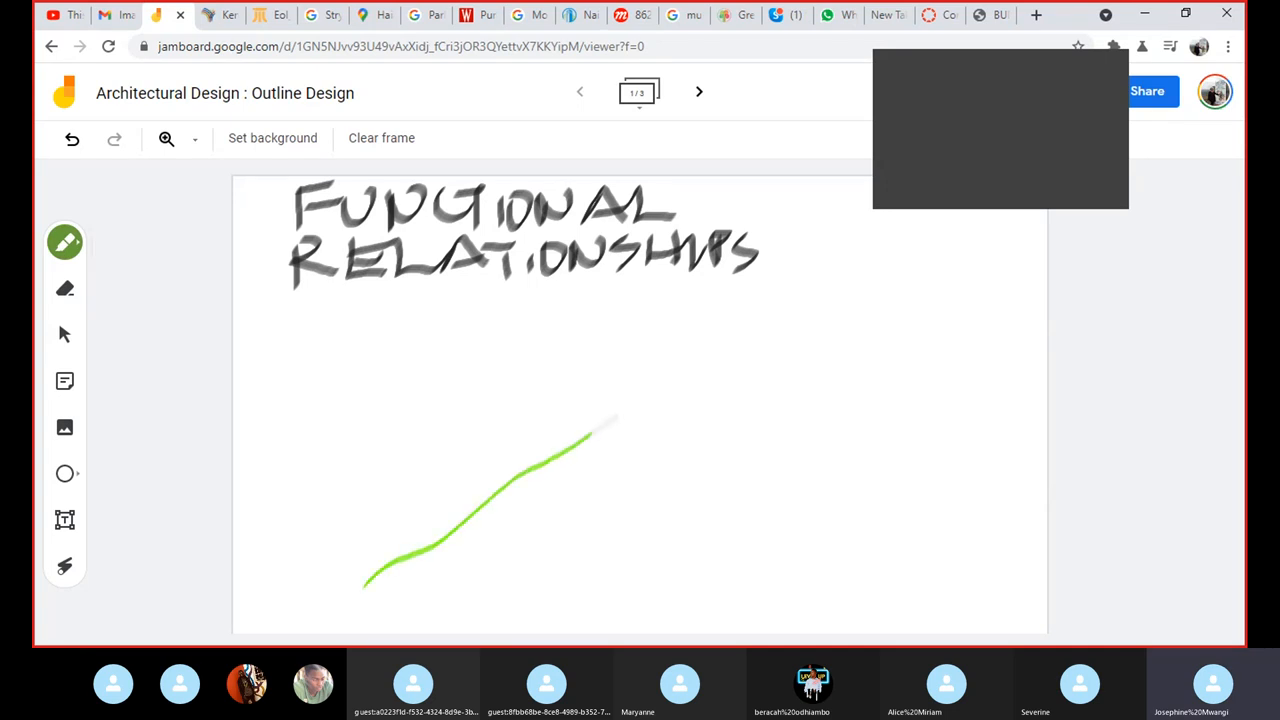
{"action": "left_click_drag", "start_coordinate": [596, 436], "coordinate": [910, 244]}
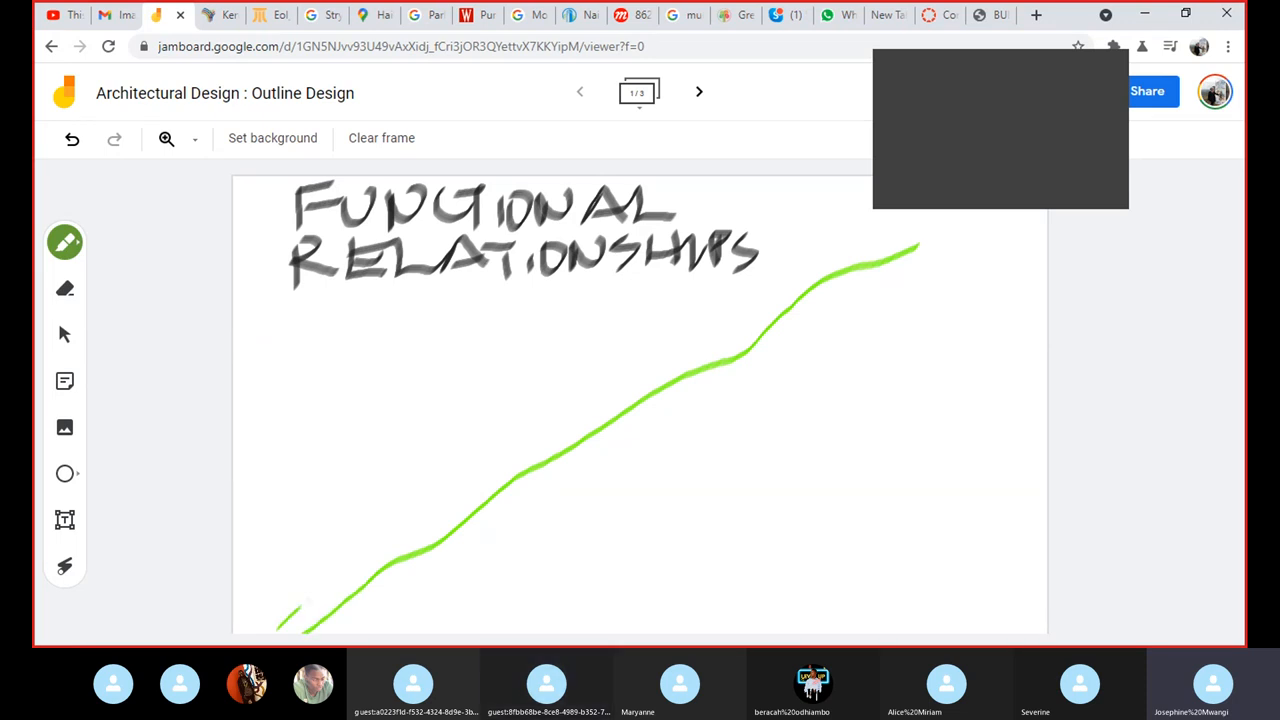
{"action": "left_click_drag", "start_coordinate": [280, 620], "coordinate": [790, 276]}
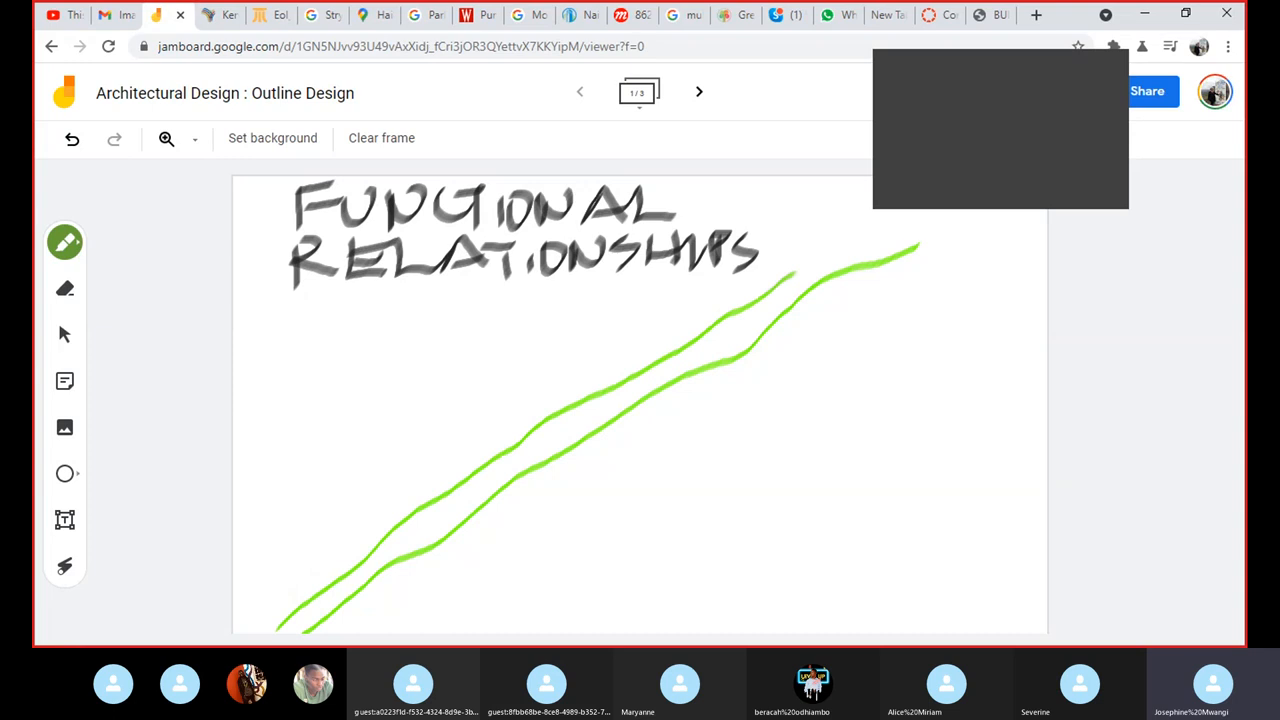
{"action": "left_click_drag", "start_coordinate": [780, 280], "coordinate": [856, 210]}
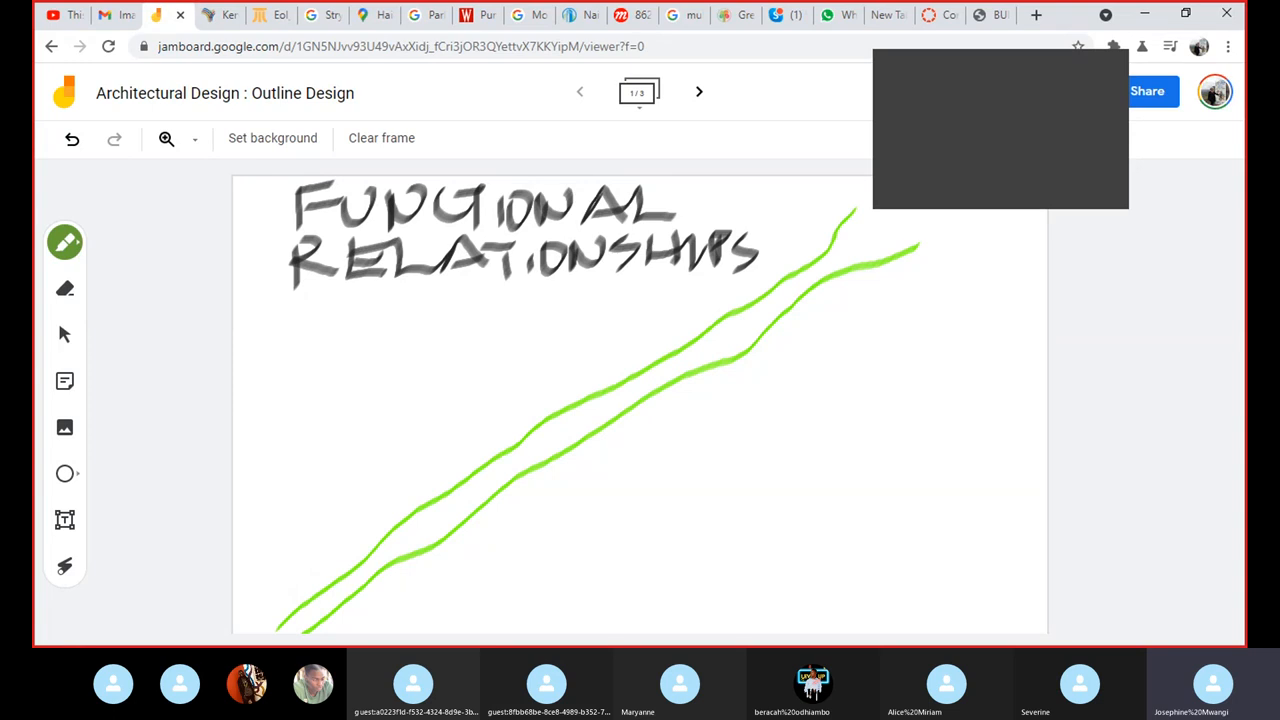
Begin the curved green site boundary below the parallel lines
{"action": "left_click_drag", "start_coordinate": [480, 520], "coordinate": [628, 596]}
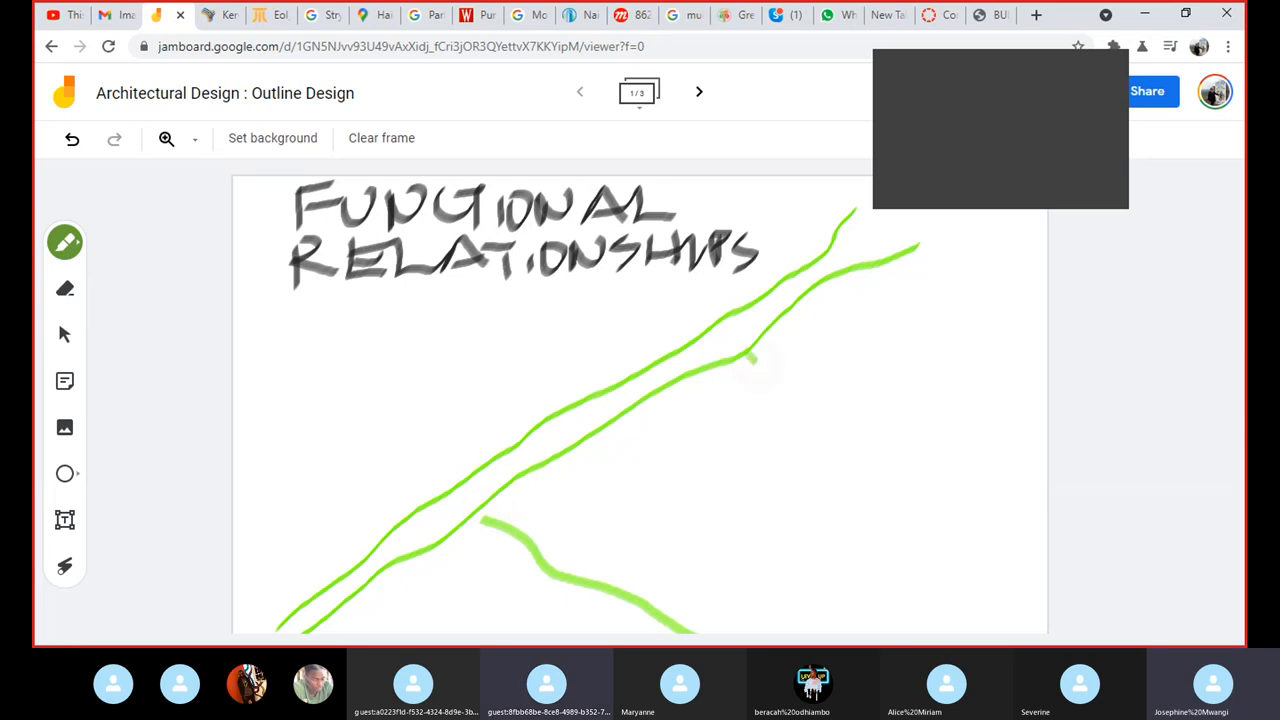
{"action": "left_click_drag", "start_coordinate": [750, 358], "coordinate": [920, 580]}
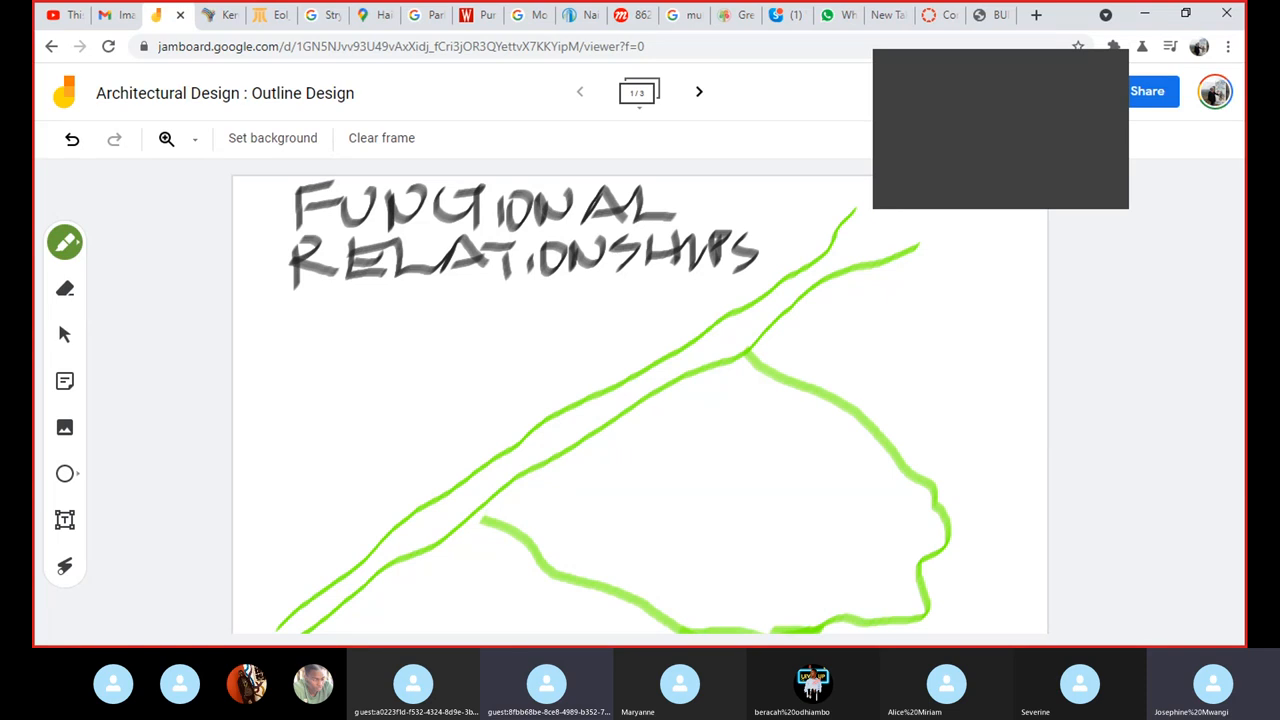
Trace blue road lines along the edges of the green site outline
{"action": "left_click", "coordinate": [64, 242]}
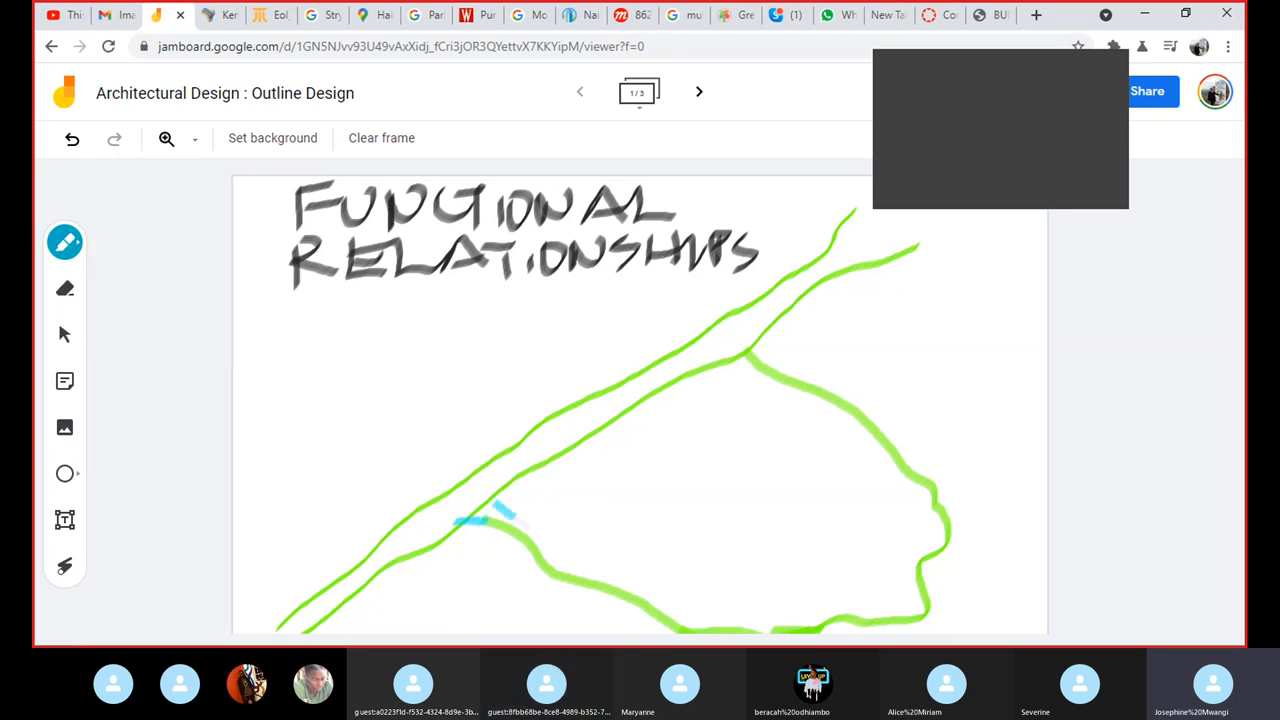
{"action": "left_click_drag", "start_coordinate": [490, 510], "coordinate": [650, 640]}
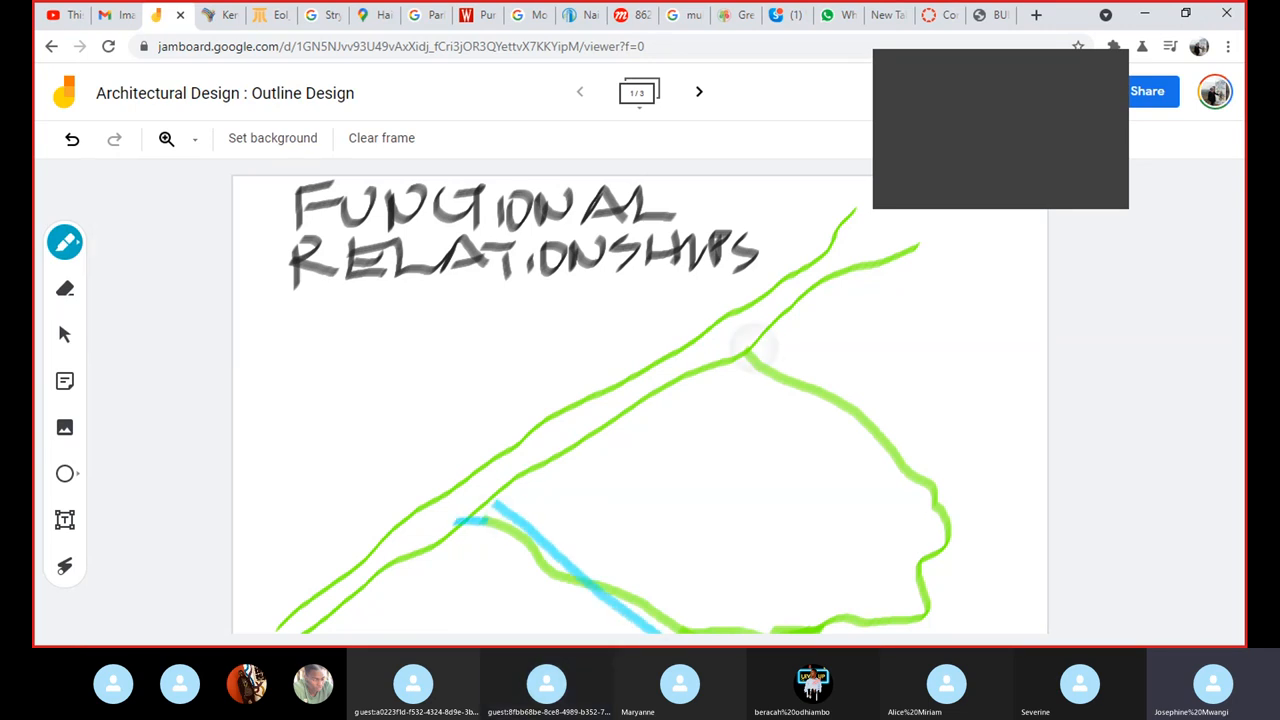
{"action": "left_click_drag", "start_coordinate": [750, 356], "coordinate": [844, 420]}
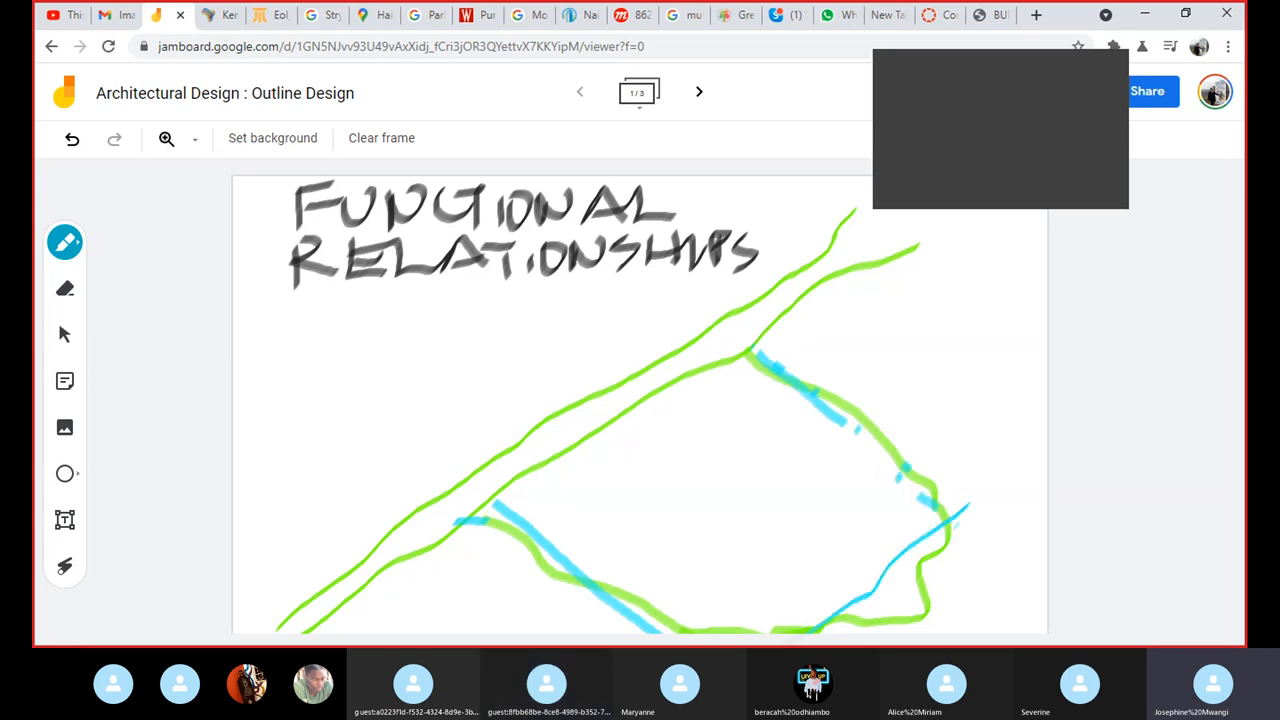
{"action": "left_click", "coordinate": [64, 242]}
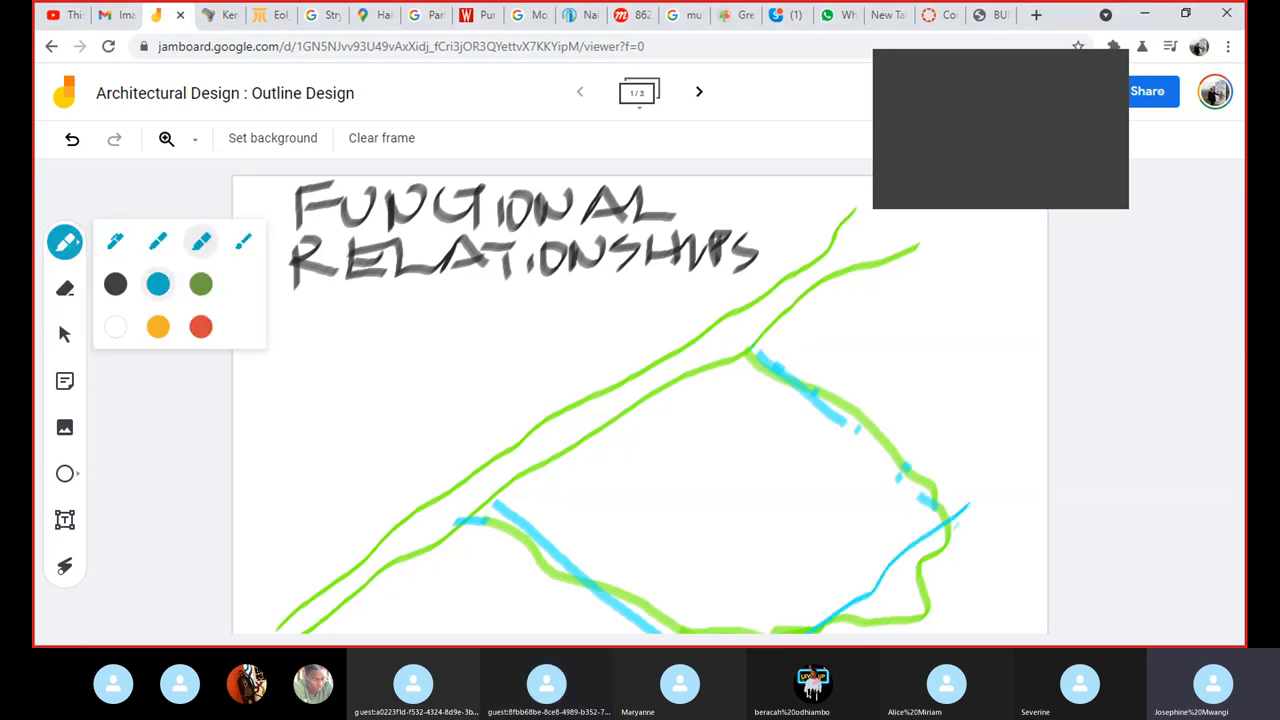
Draw a small orange mark inside the green site outline near its left side
{"action": "left_click", "coordinate": [158, 328]}
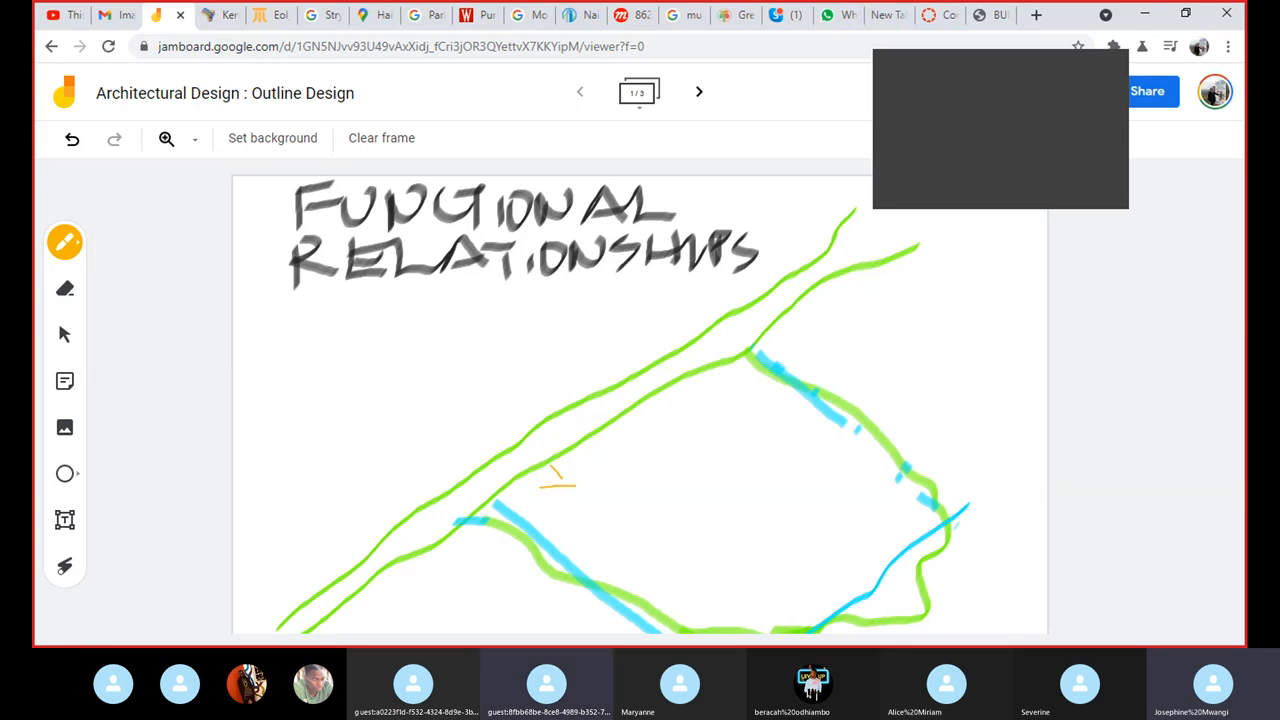
{"action": "left_click_drag", "start_coordinate": [576, 460], "coordinate": [576, 486]}
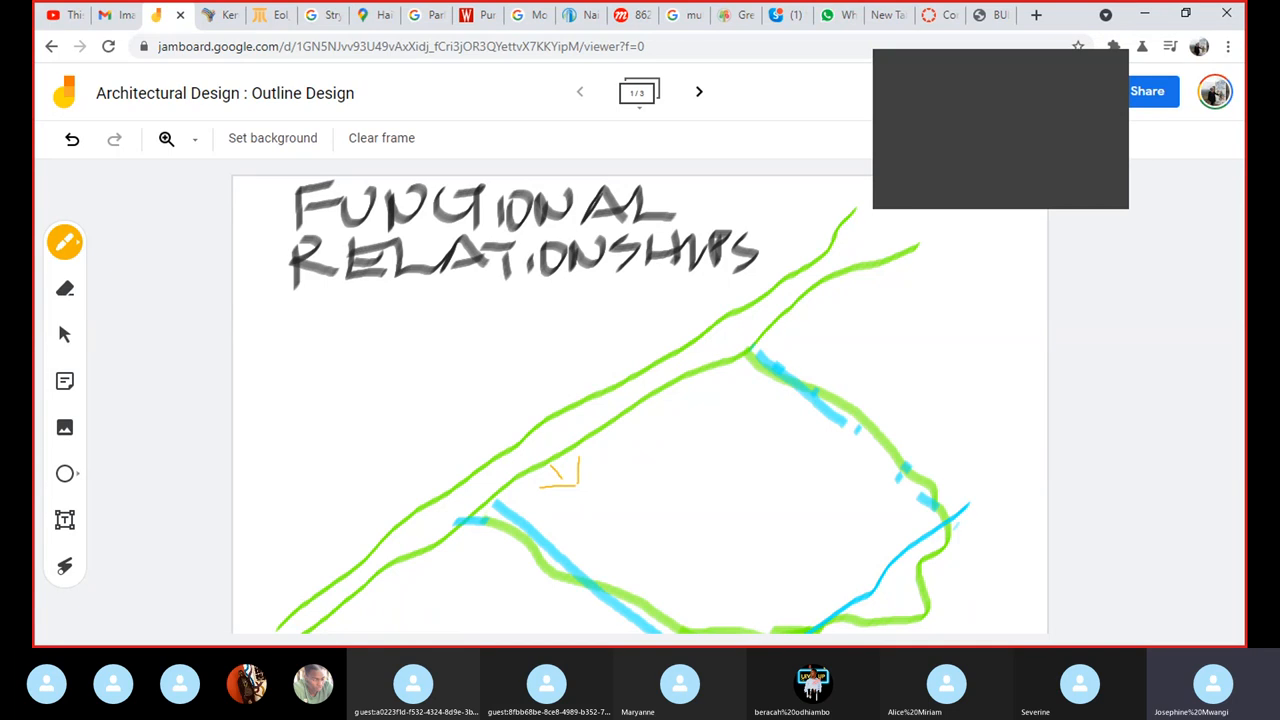
{"action": "mouse_move", "coordinate": [1128, 212]}
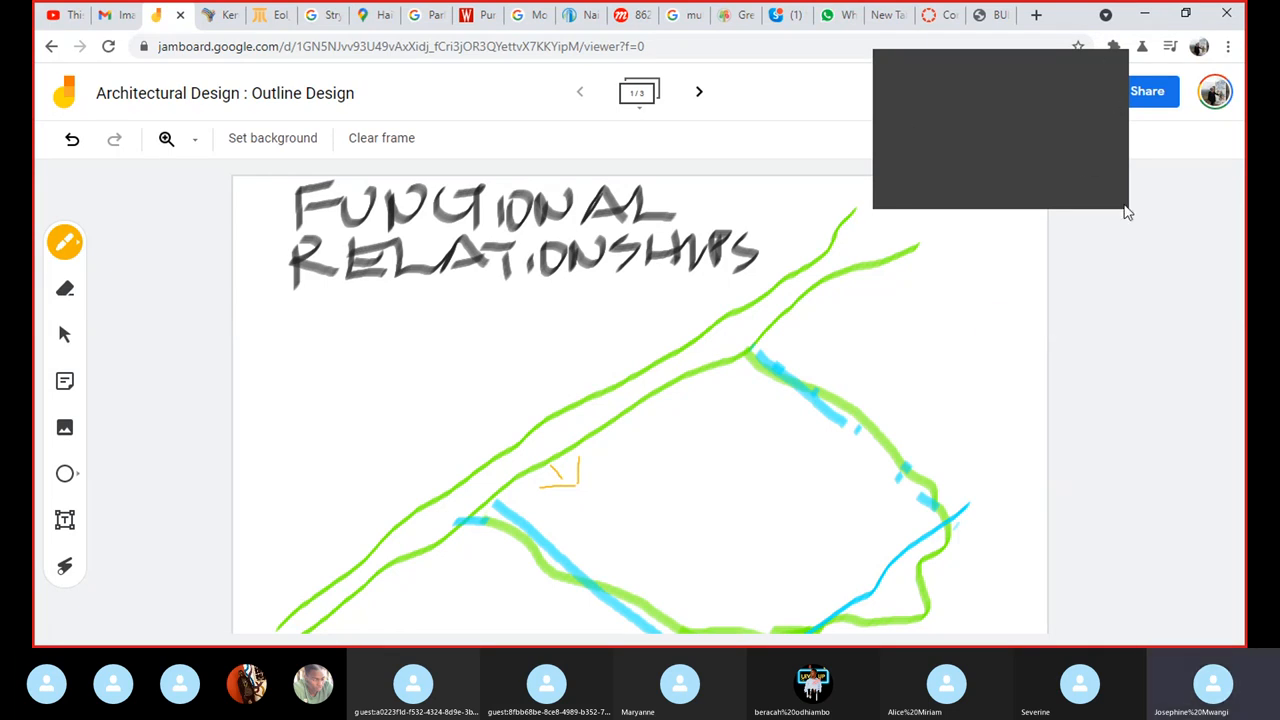
{"action": "mouse_move", "coordinate": [1148, 184]}
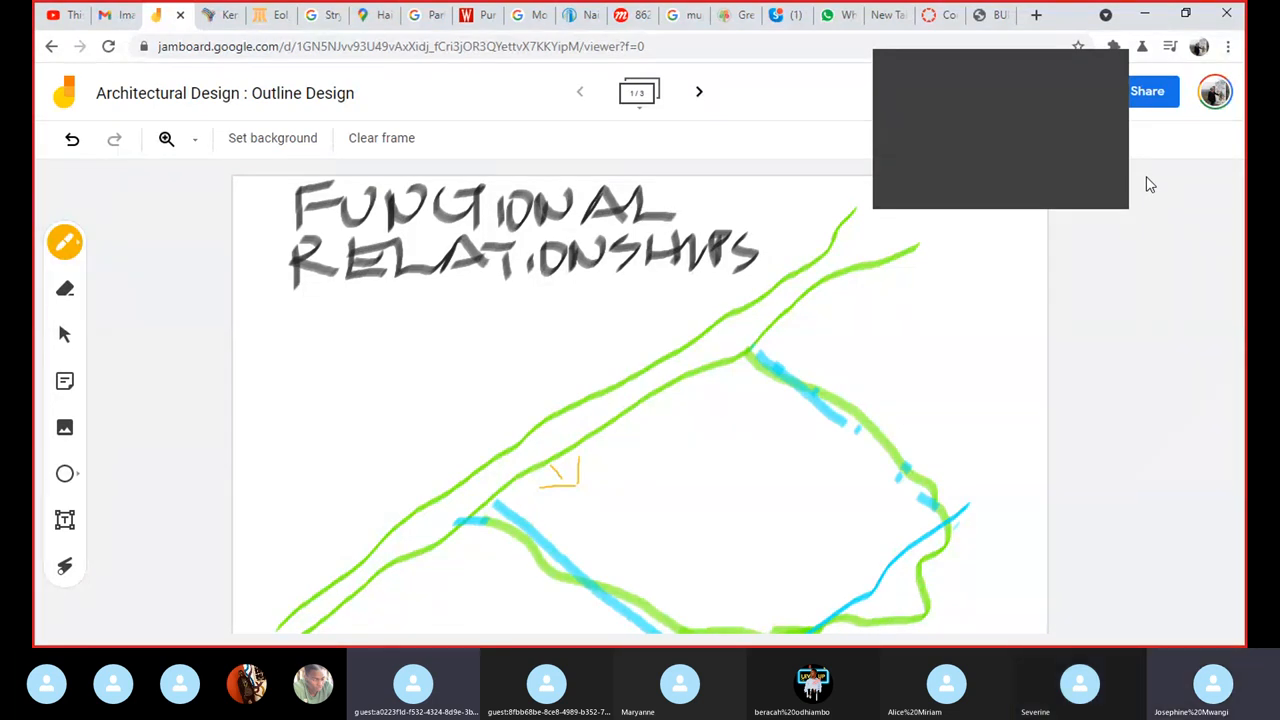
Draw several orange space bubbles inside the green site loop with the orange pen
{"action": "left_click_drag", "start_coordinate": [680, 464], "coordinate": [636, 500]}
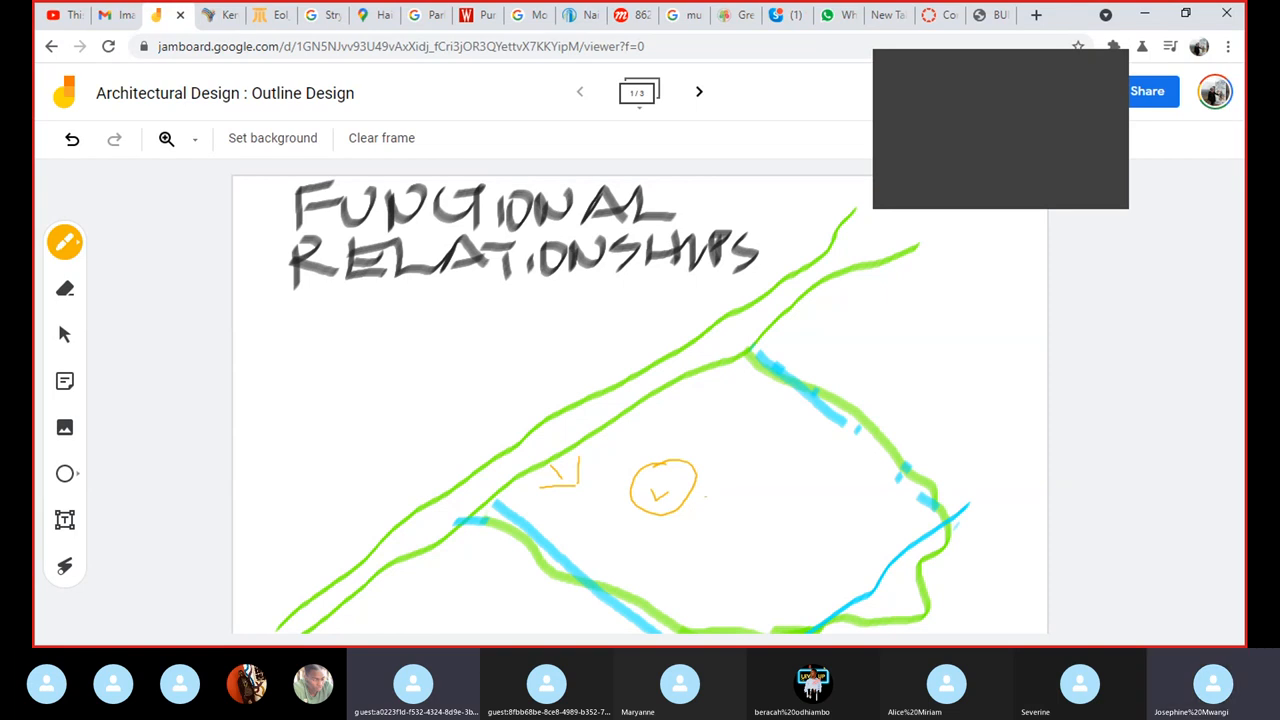
{"action": "left_click_drag", "start_coordinate": [700, 496], "coordinate": [730, 524]}
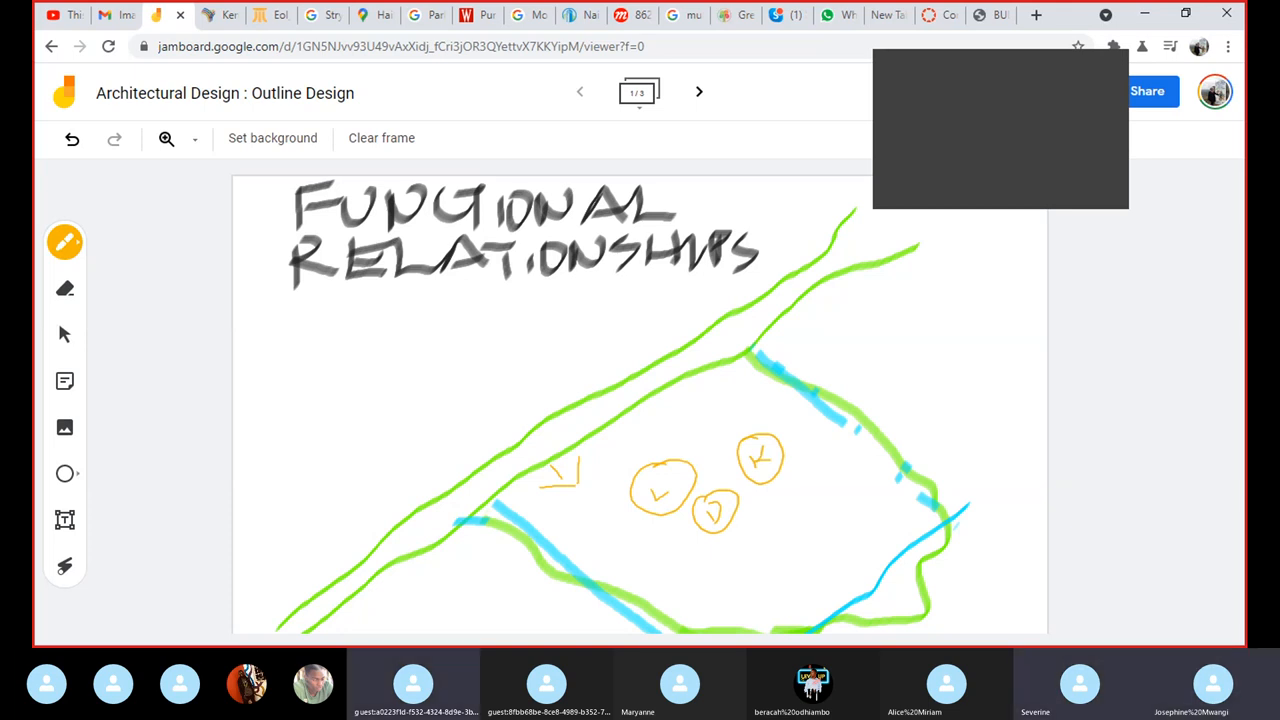
{"action": "left_click_drag", "start_coordinate": [650, 556], "coordinate": [676, 548]}
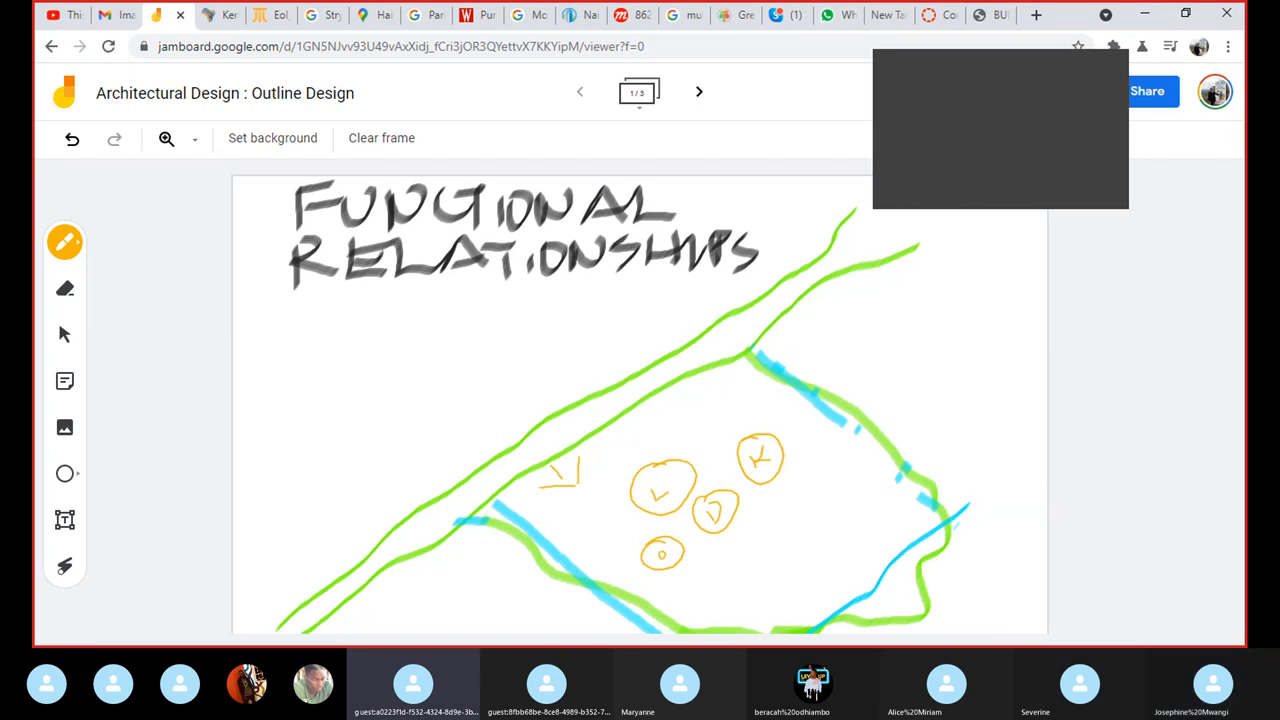
{"action": "left_click_drag", "start_coordinate": [770, 496], "coordinate": [816, 536]}
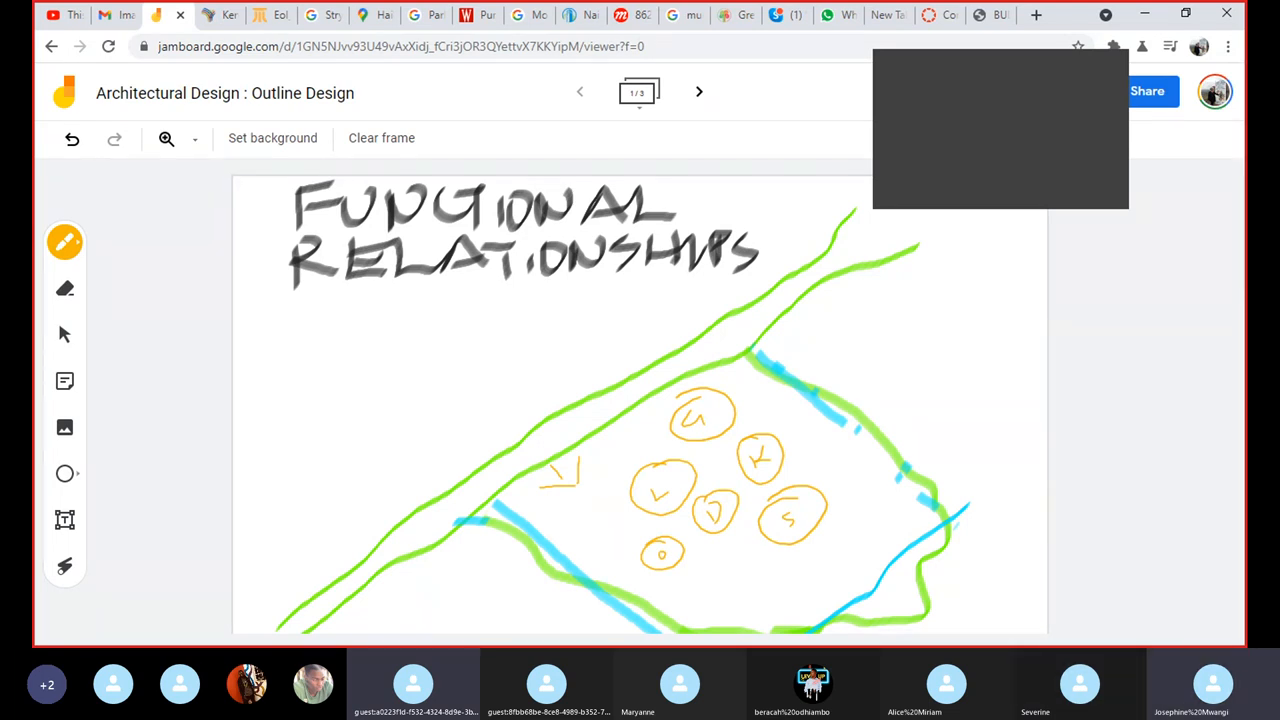
{"action": "left_click_drag", "start_coordinate": [720, 580], "coordinate": [860, 580]}
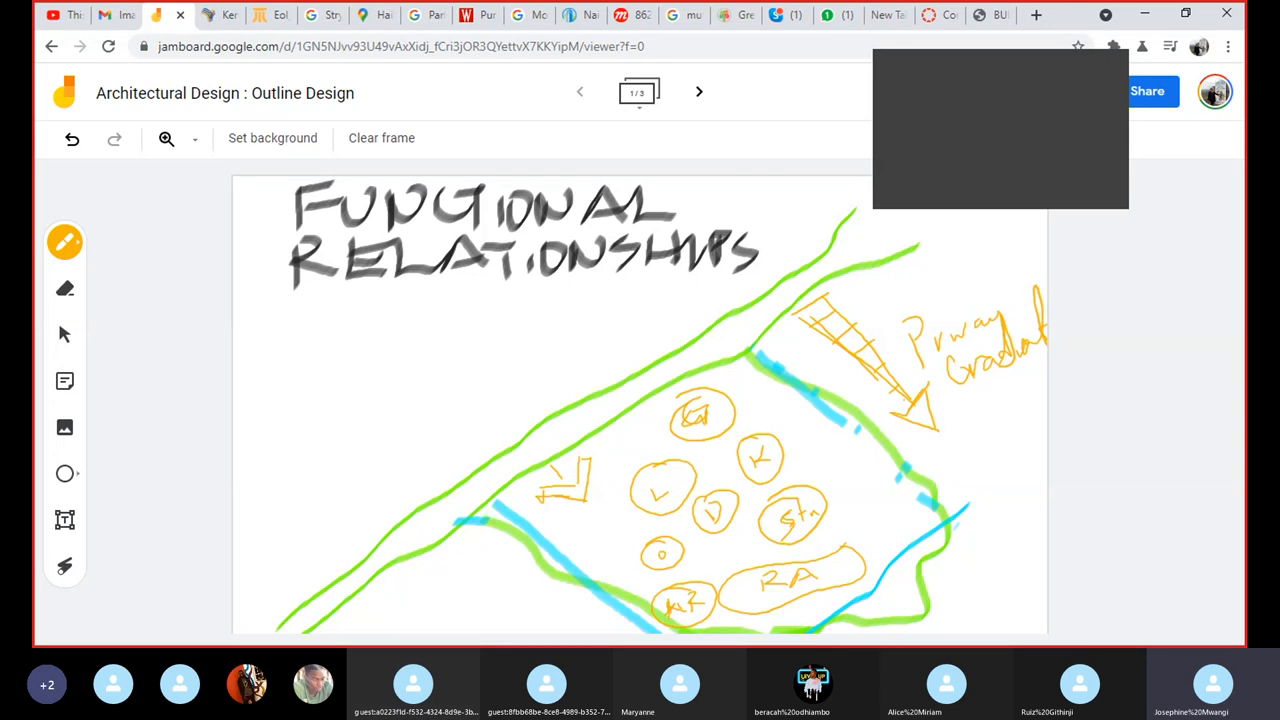
Draw a thin dashed red arrow left of the site as the first line-type sample
{"action": "left_click", "coordinate": [64, 242]}
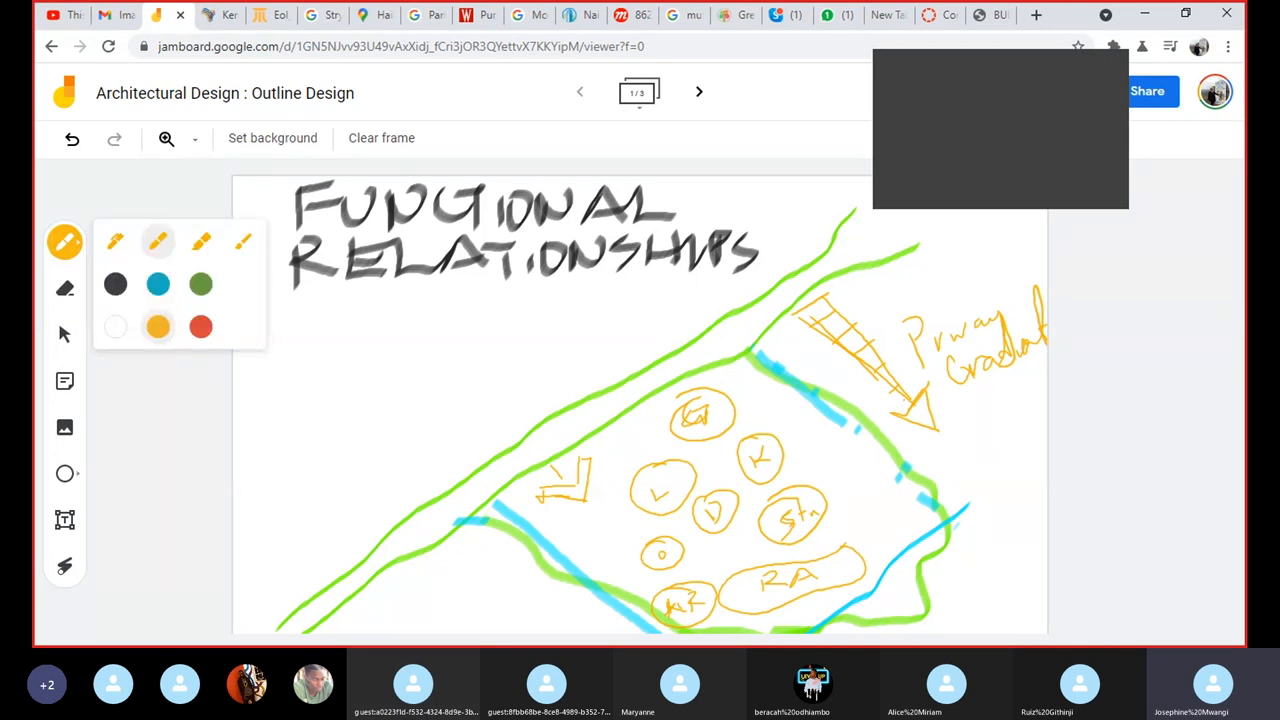
{"action": "left_click", "coordinate": [200, 328]}
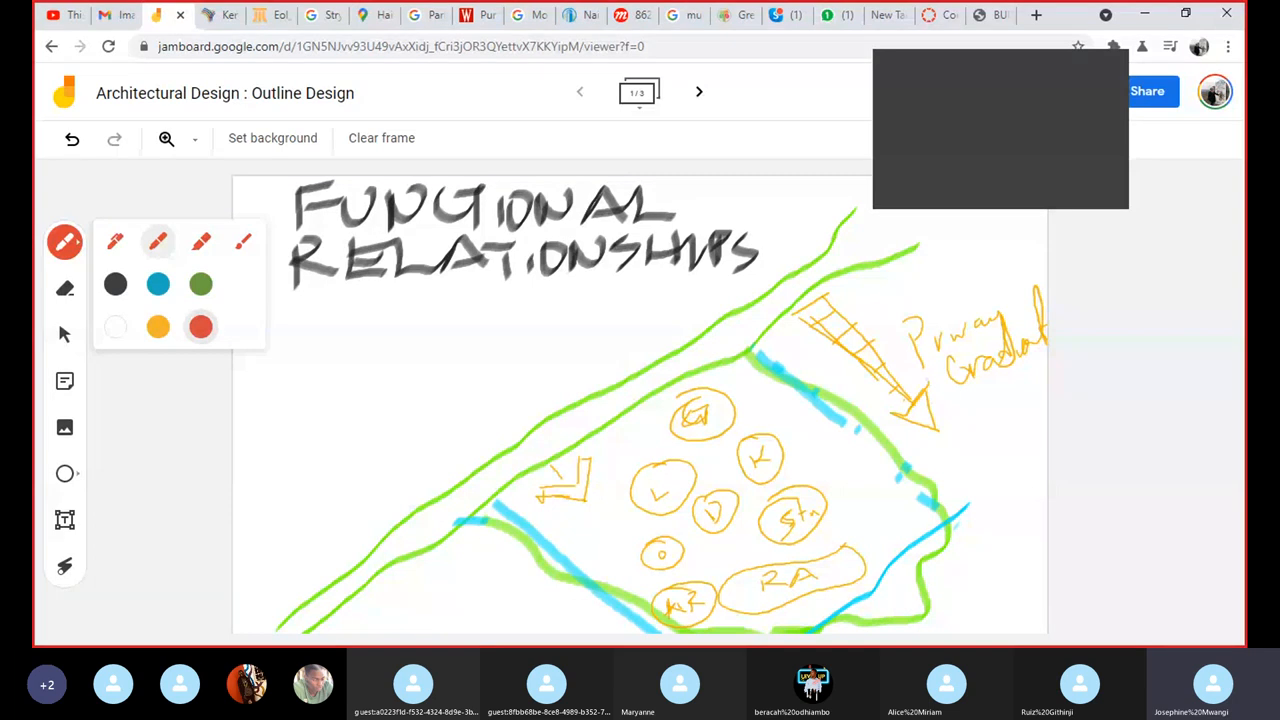
{"action": "mouse_move", "coordinate": [1098, 8]}
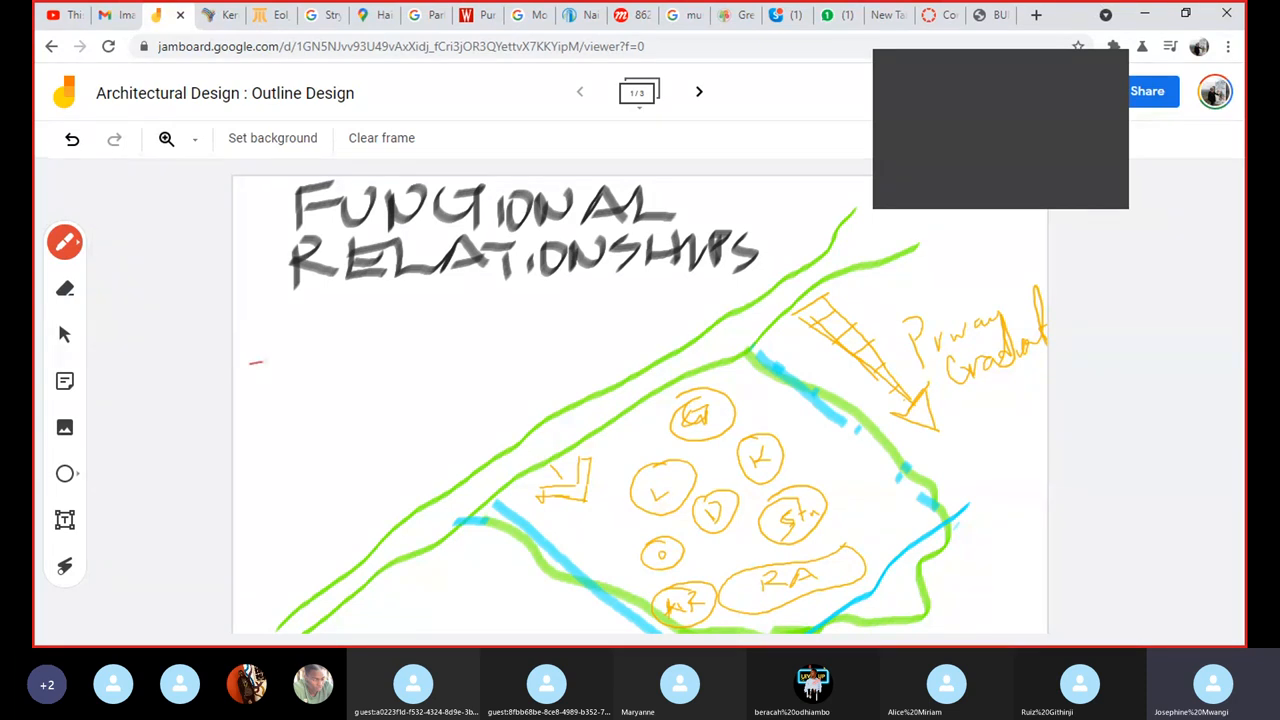
{"action": "left_click_drag", "start_coordinate": [256, 360], "coordinate": [380, 356]}
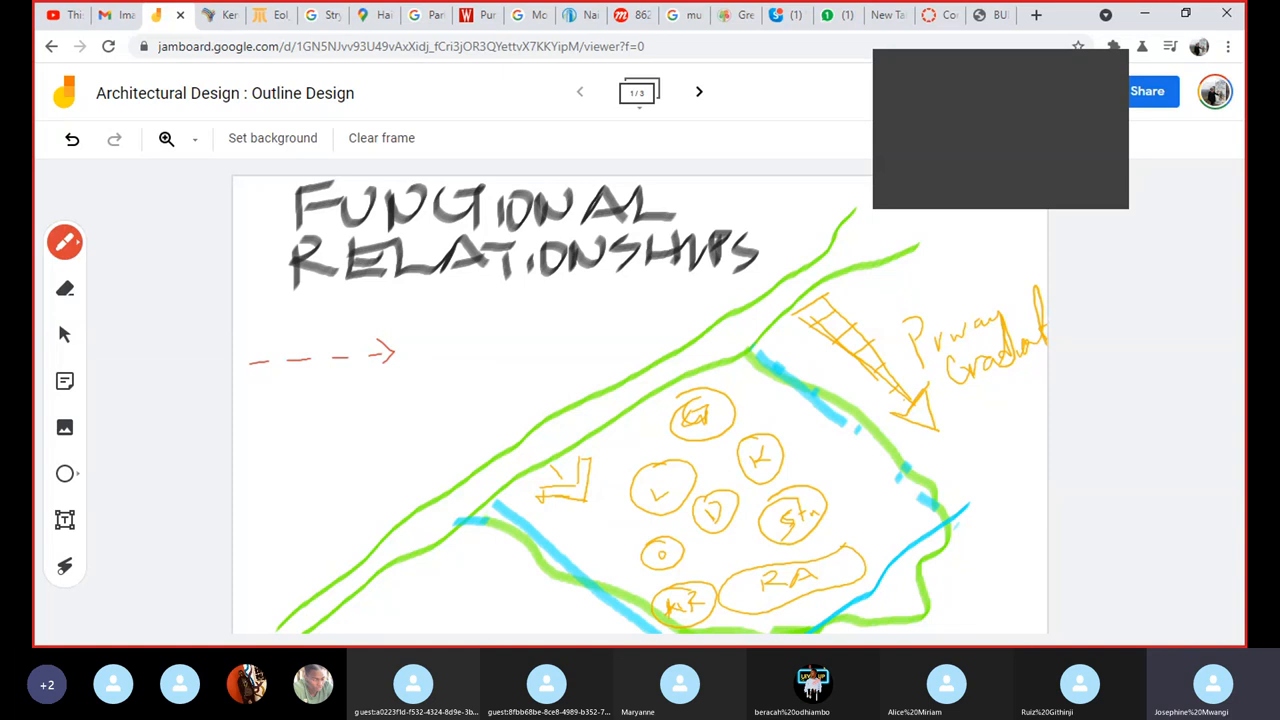
{"action": "left_click", "coordinate": [64, 242]}
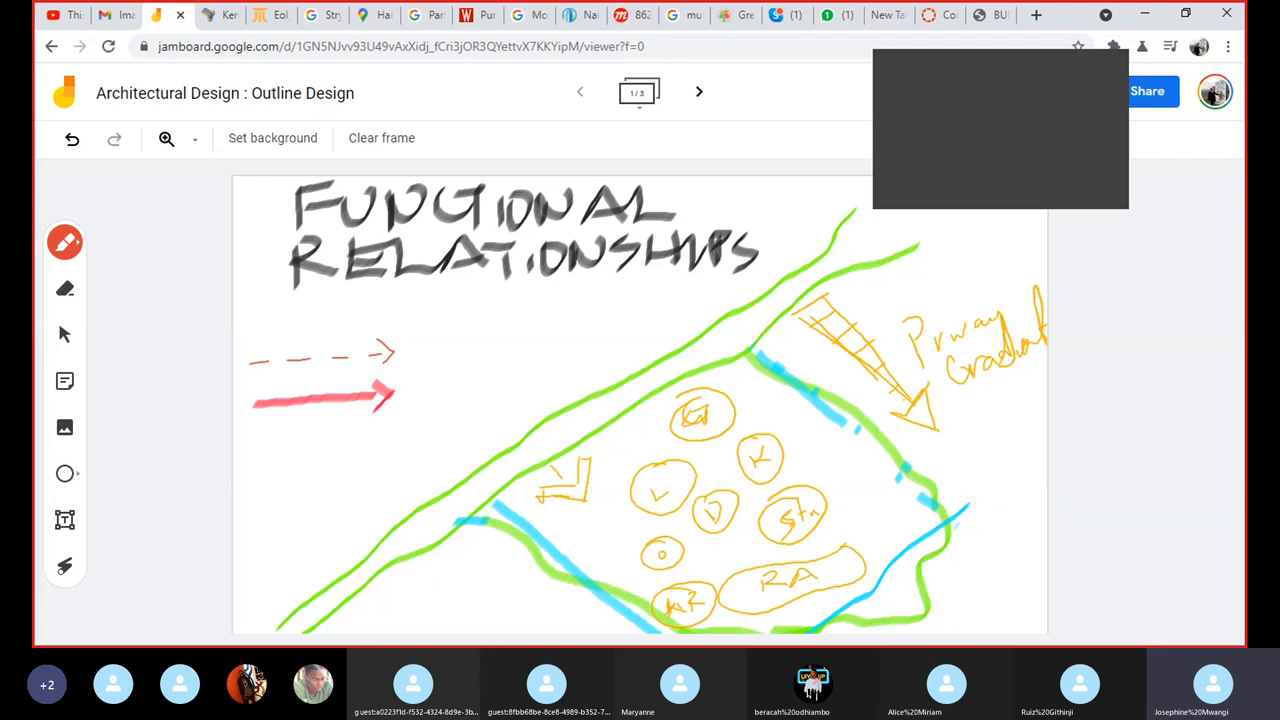
Switch to a broader pen style and add a thick stroke below the dashed arrow
{"action": "left_click", "coordinate": [64, 242]}
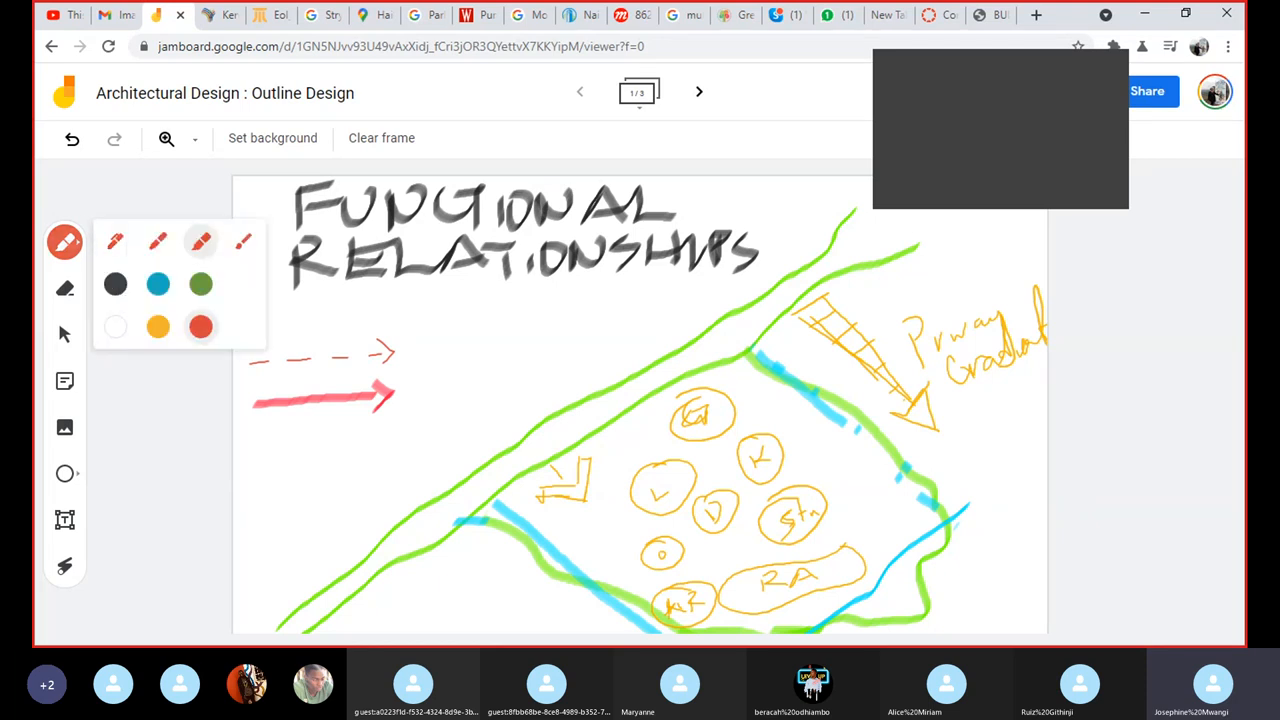
{"action": "left_click", "coordinate": [244, 242]}
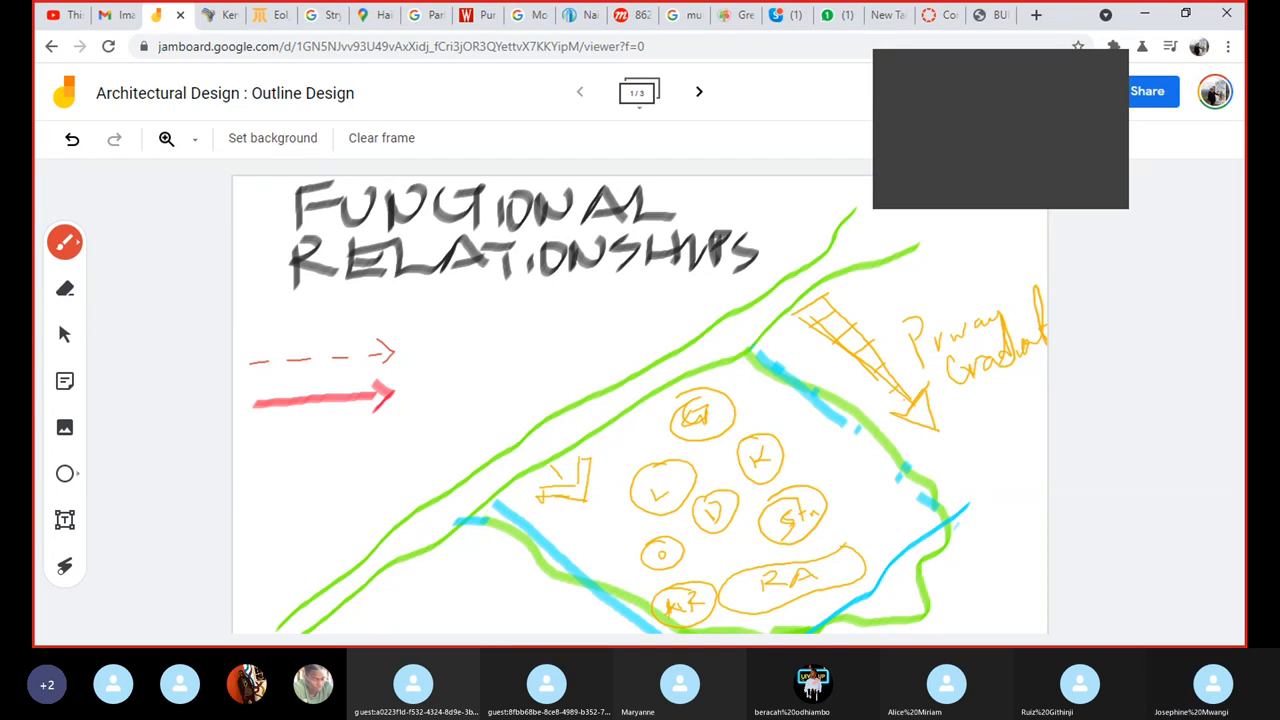
{"action": "left_click", "coordinate": [64, 242]}
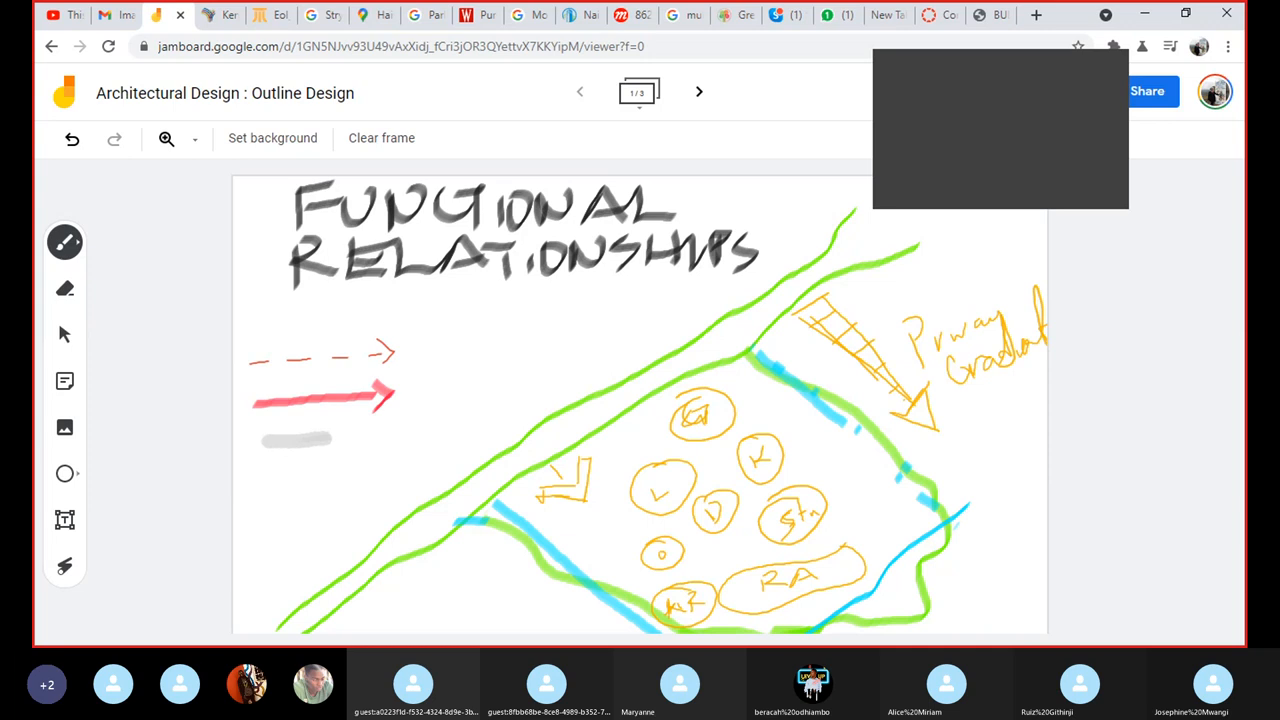
Erase the stray grey stroke beneath the arrow samples and return to the pen
{"action": "left_click", "coordinate": [64, 288]}
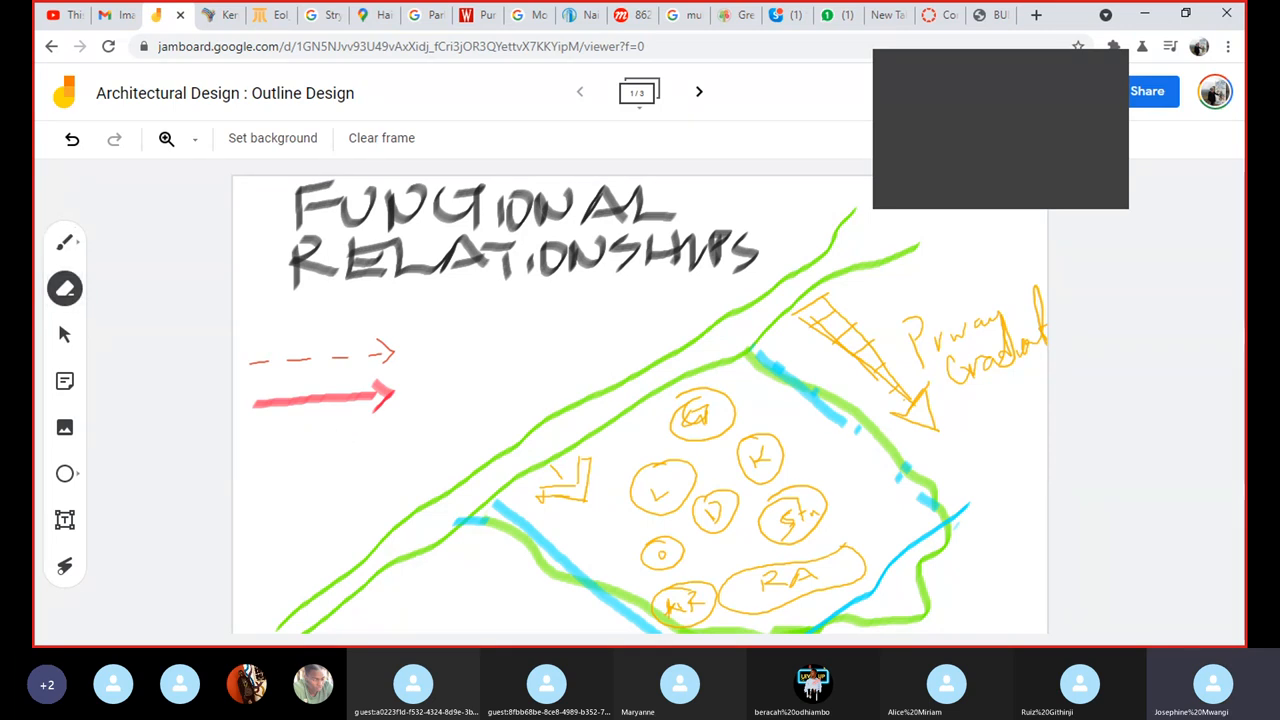
{"action": "left_click", "coordinate": [64, 240]}
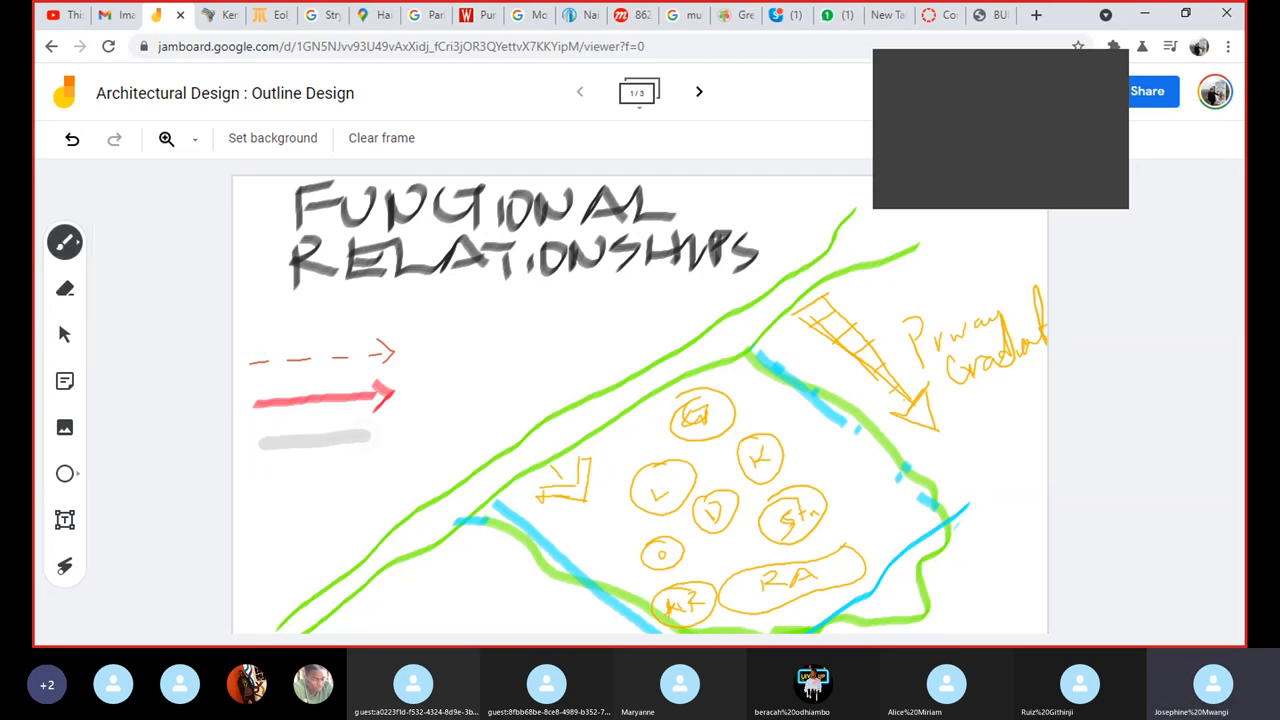
{"action": "left_click", "coordinate": [64, 288]}
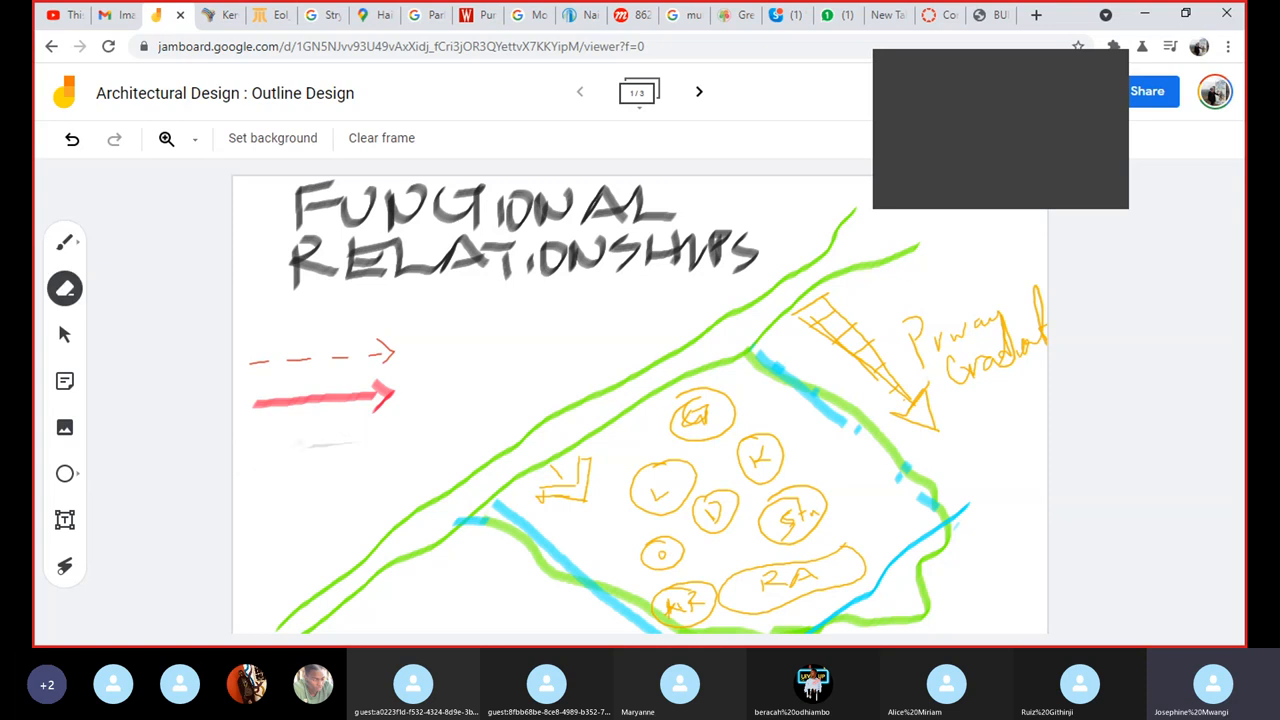
{"action": "left_click", "coordinate": [64, 240]}
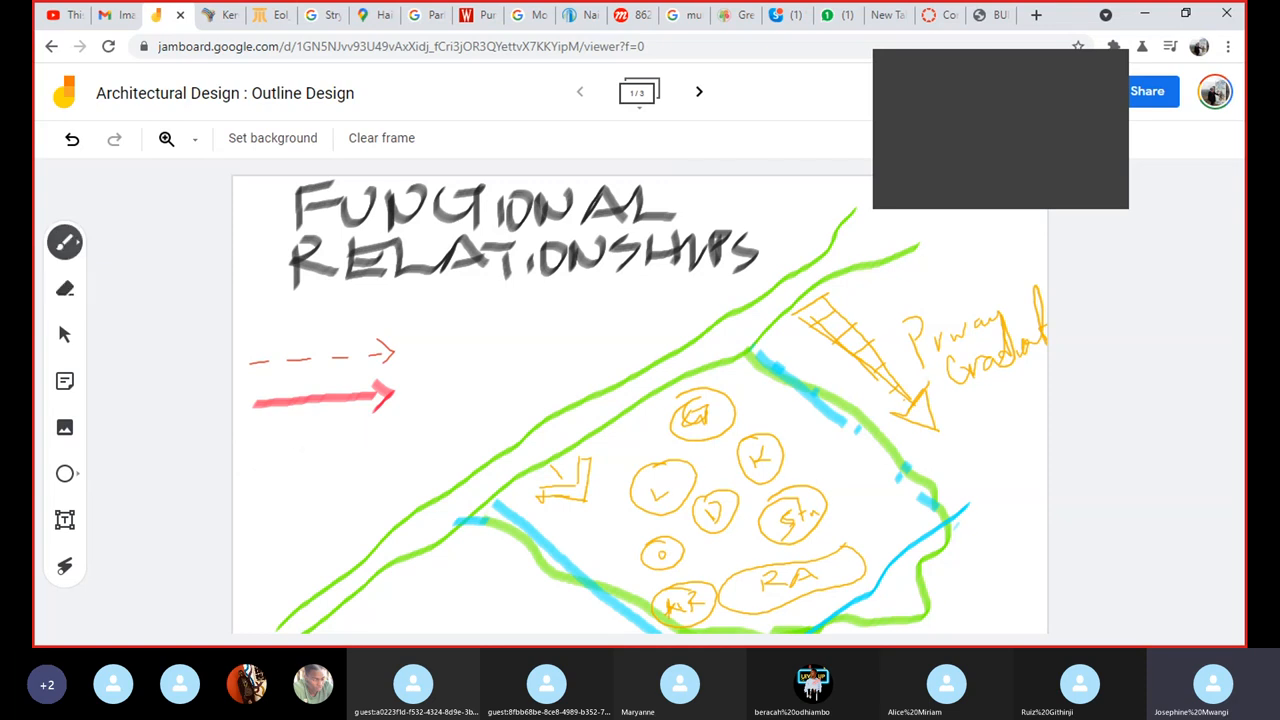
Draw a green dash-dot arrow below the two red arrow samples
{"action": "left_click", "coordinate": [64, 242]}
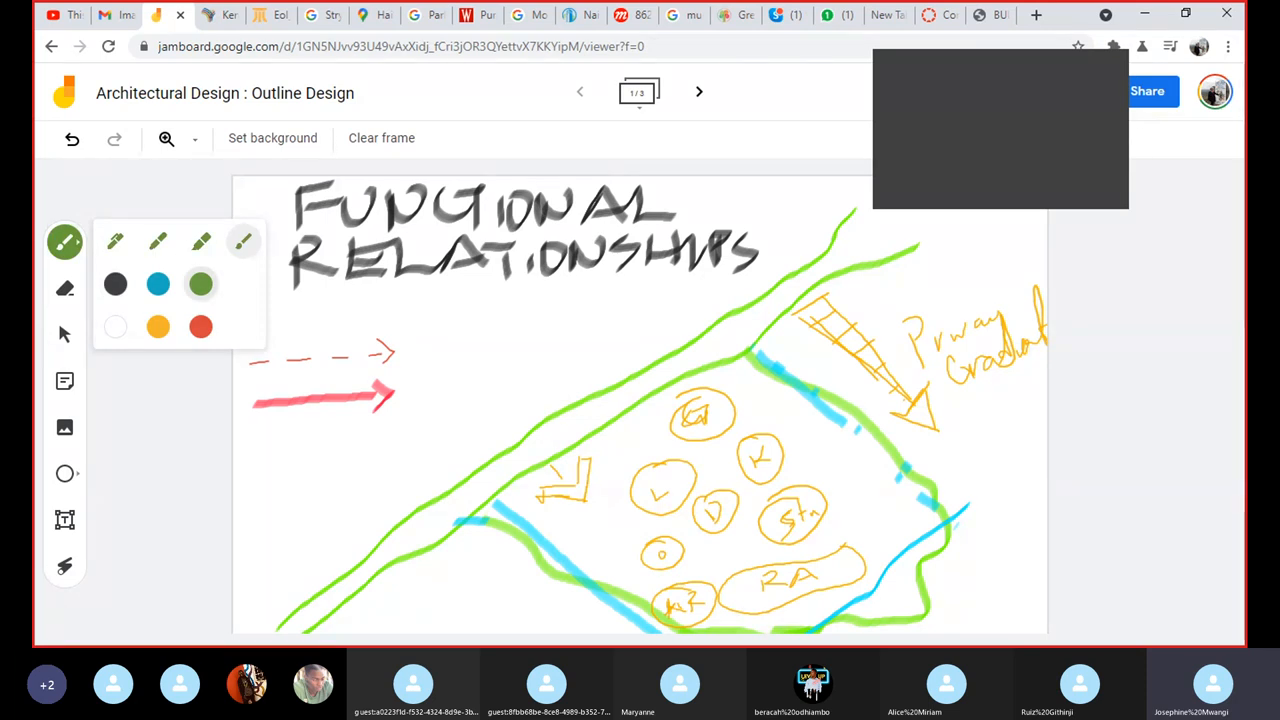
{"action": "left_click", "coordinate": [64, 242]}
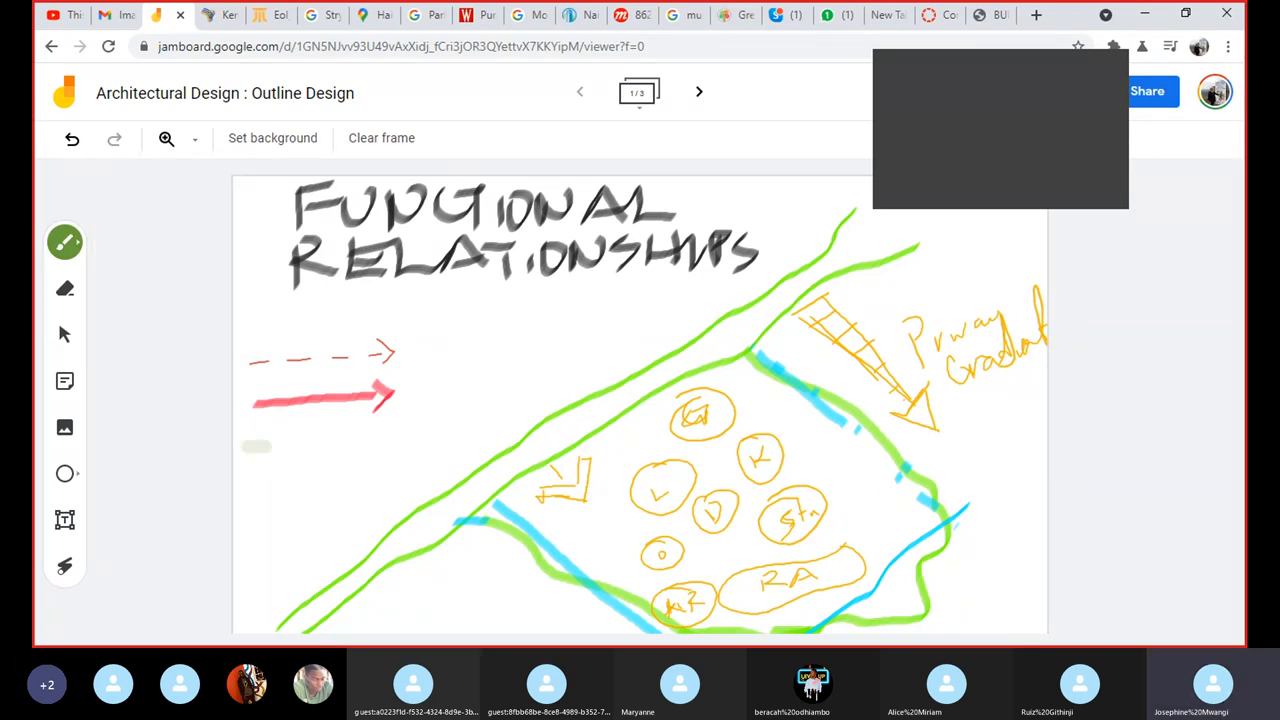
{"action": "left_click", "coordinate": [64, 242]}
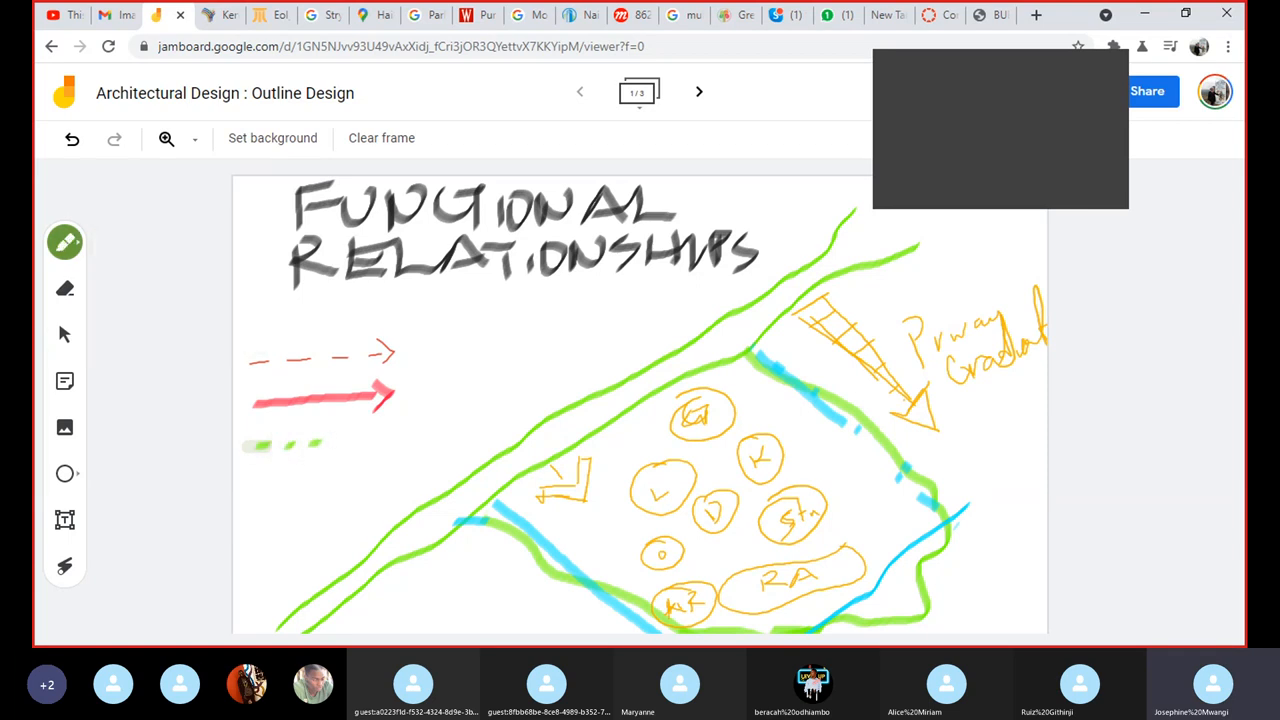
{"action": "left_click_drag", "start_coordinate": [250, 448], "coordinate": [420, 436]}
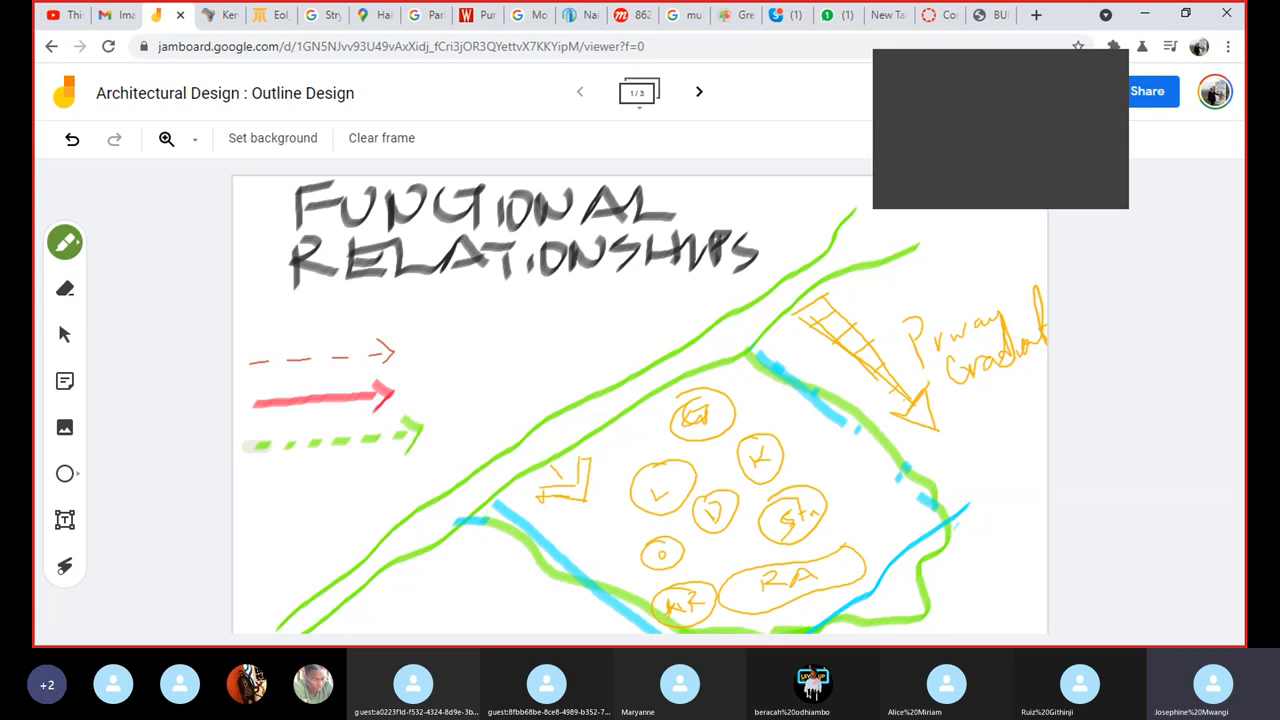
Switch to a dark pen and begin writing labels beside the arrow samples
{"action": "left_click", "coordinate": [64, 242]}
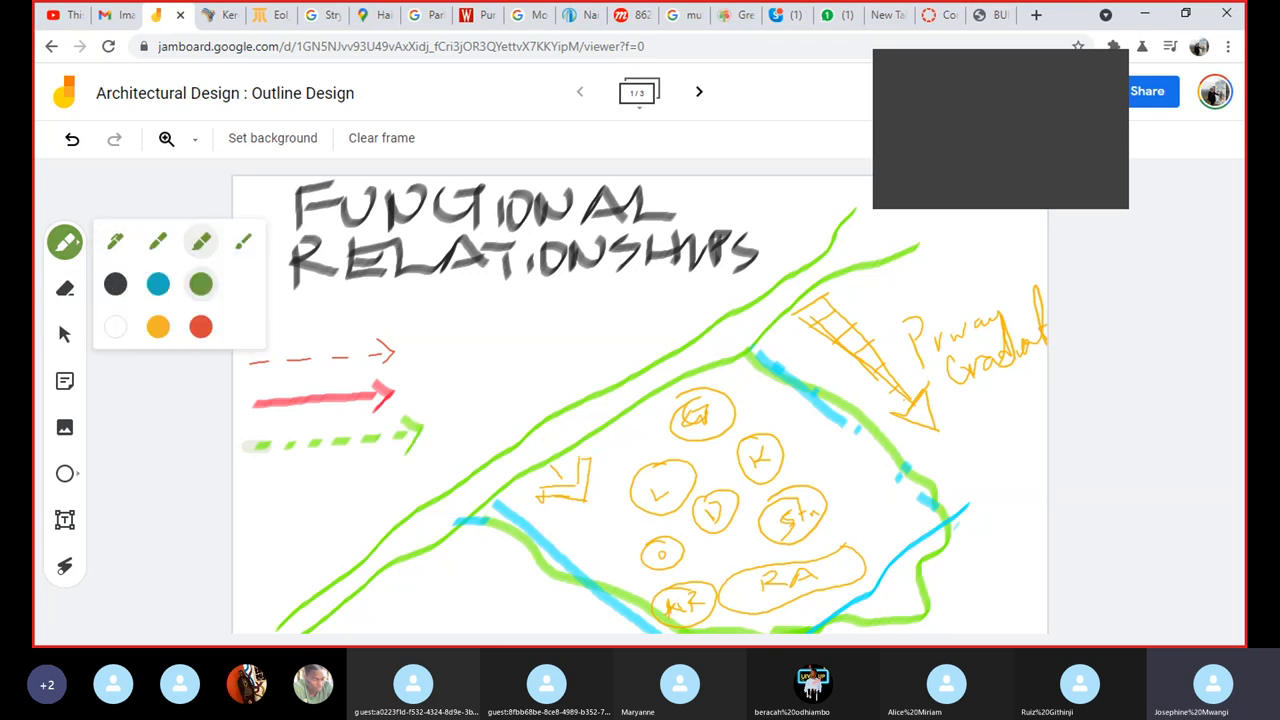
{"action": "left_click", "coordinate": [64, 240]}
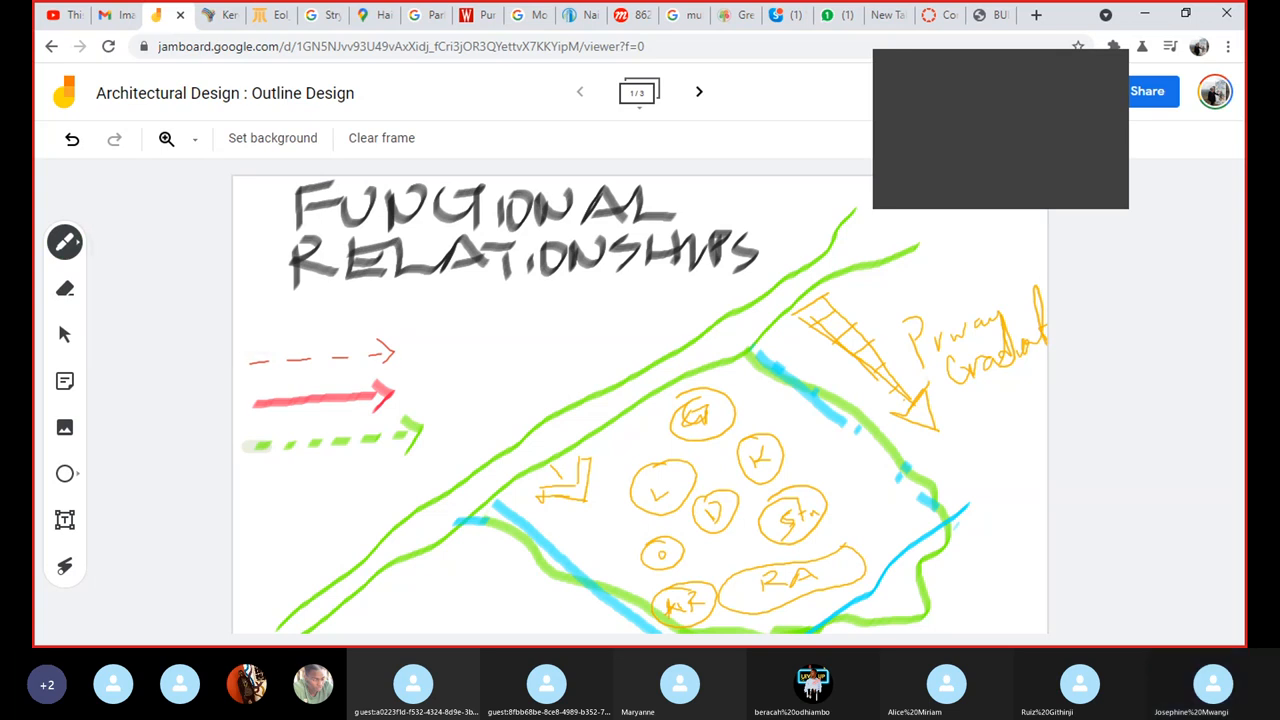
{"action": "left_click_drag", "start_coordinate": [416, 350], "coordinate": [490, 356]}
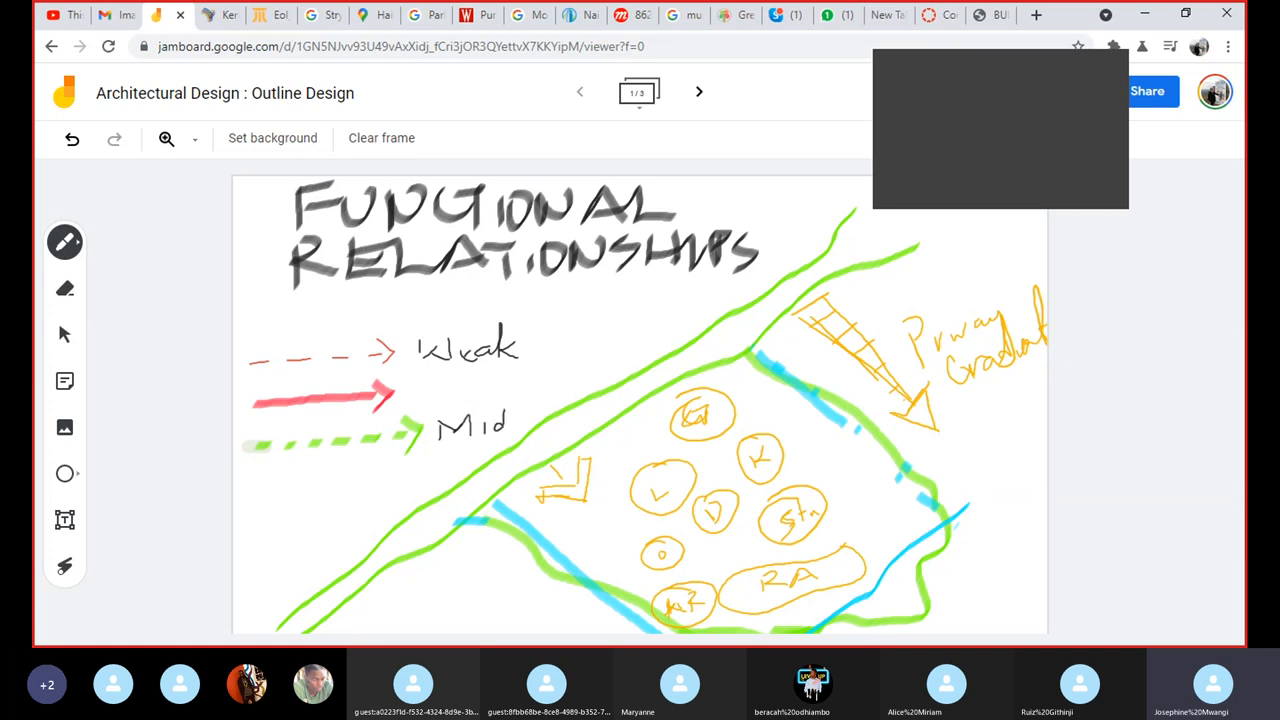
{"action": "mouse_move", "coordinate": [410, 384]}
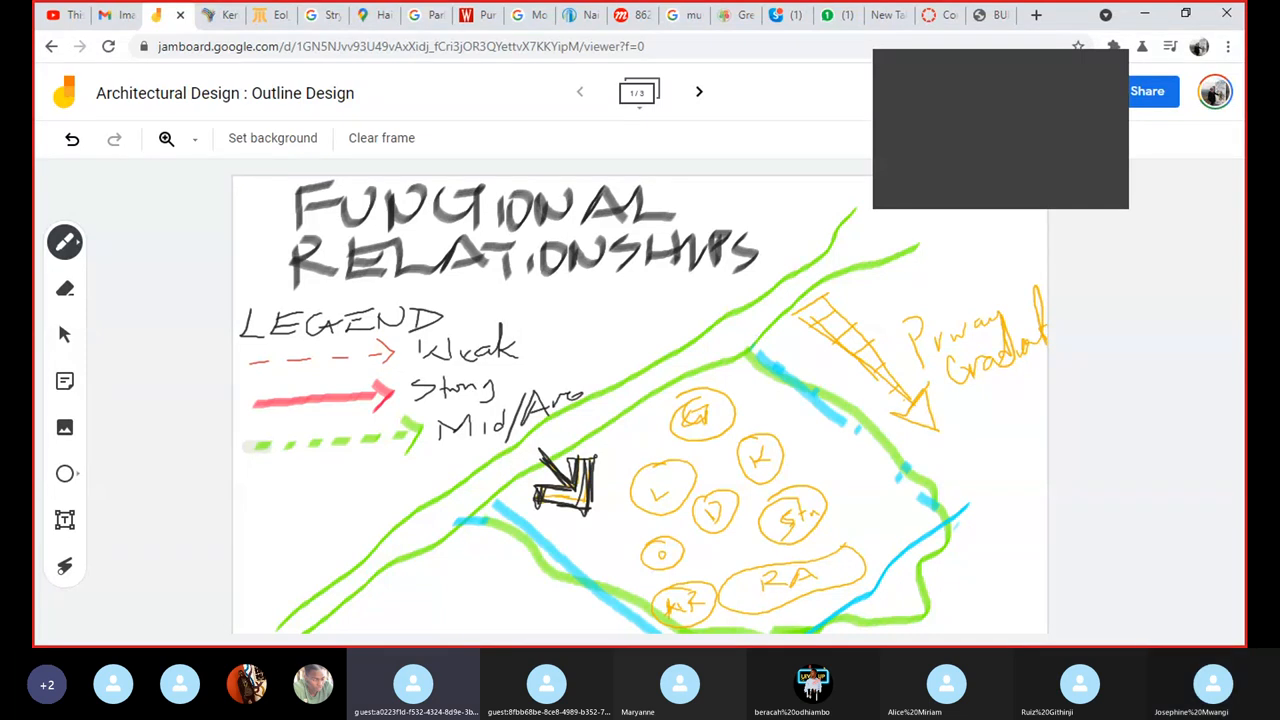
With the red pen, mark a relationship link between two orange bubbles
{"action": "left_click", "coordinate": [64, 242]}
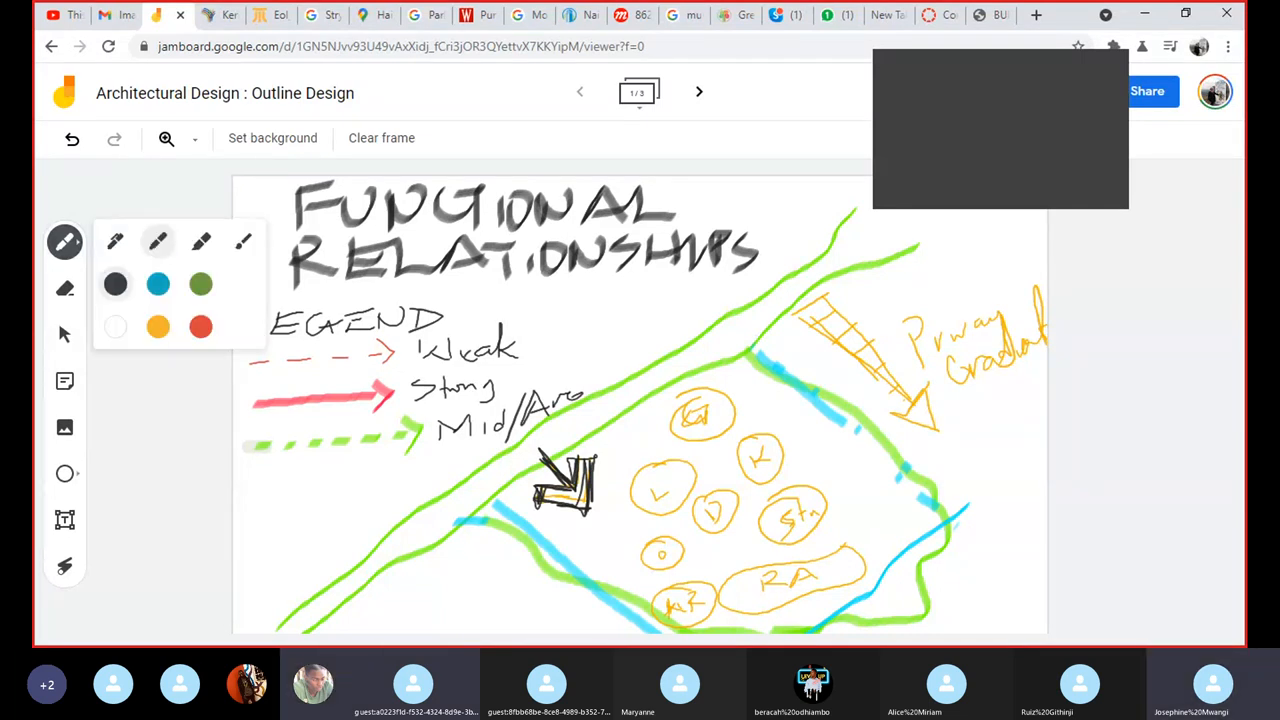
{"action": "left_click", "coordinate": [200, 240]}
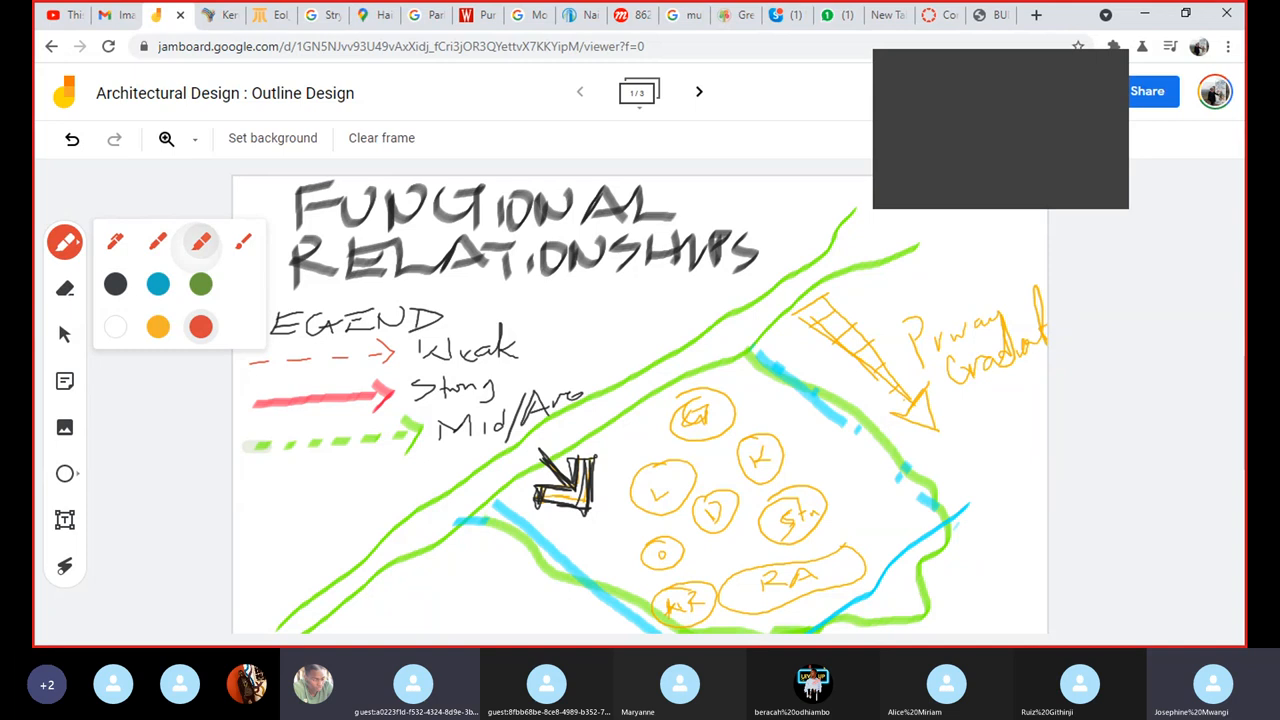
{"action": "left_click", "coordinate": [64, 242]}
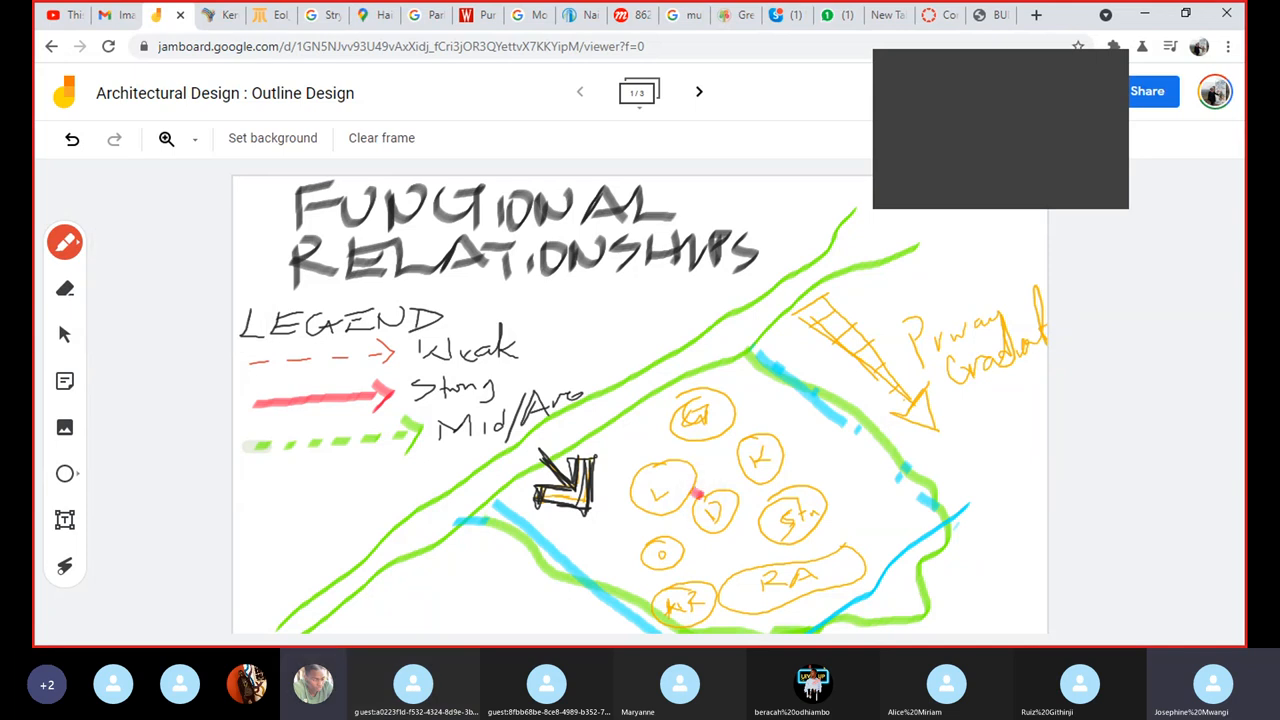